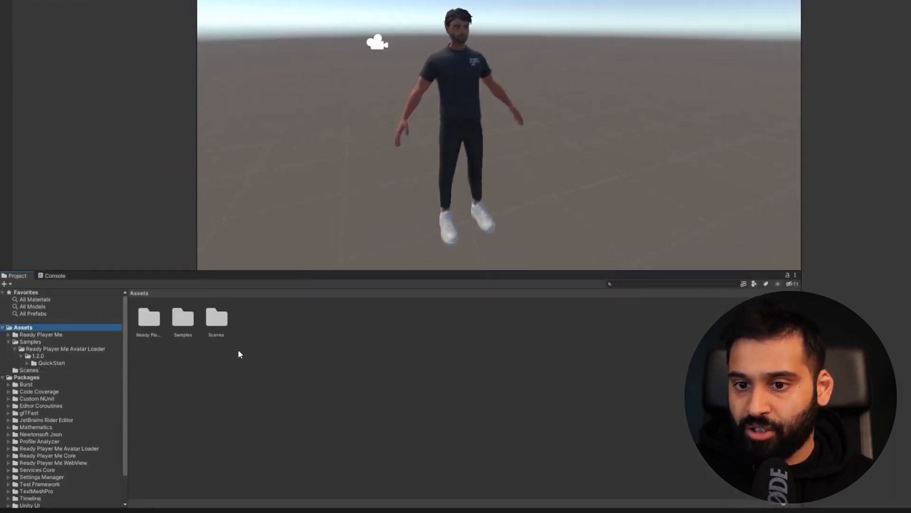
Step: Create a folder named Config Files under Assets
{"action": "right_click", "coordinate": [238, 353]}
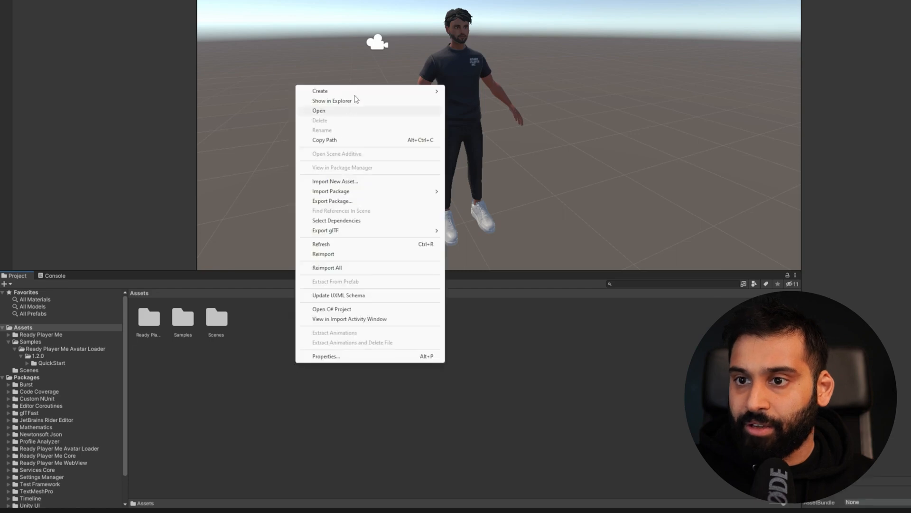
{"action": "left_click", "coordinate": [320, 91]}
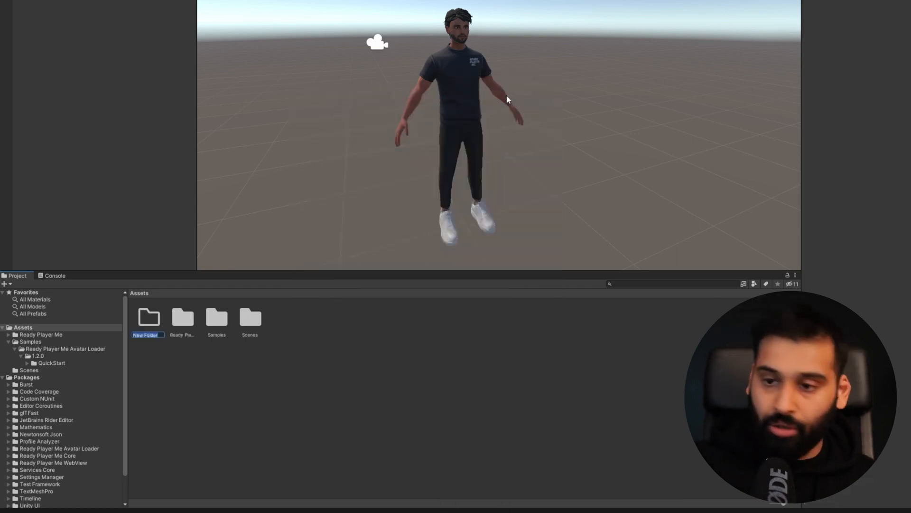
{"action": "type", "text": "Config Files"}
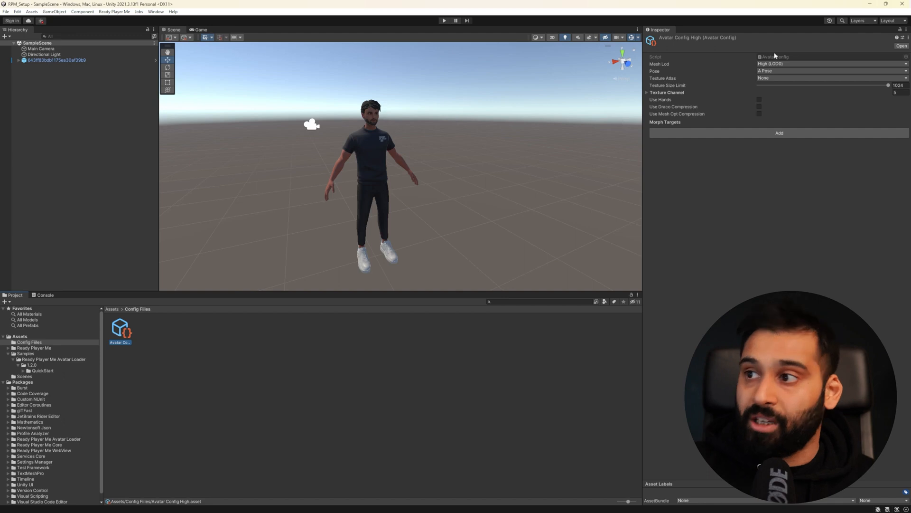
{"action": "mouse_move", "coordinate": [762, 161]}
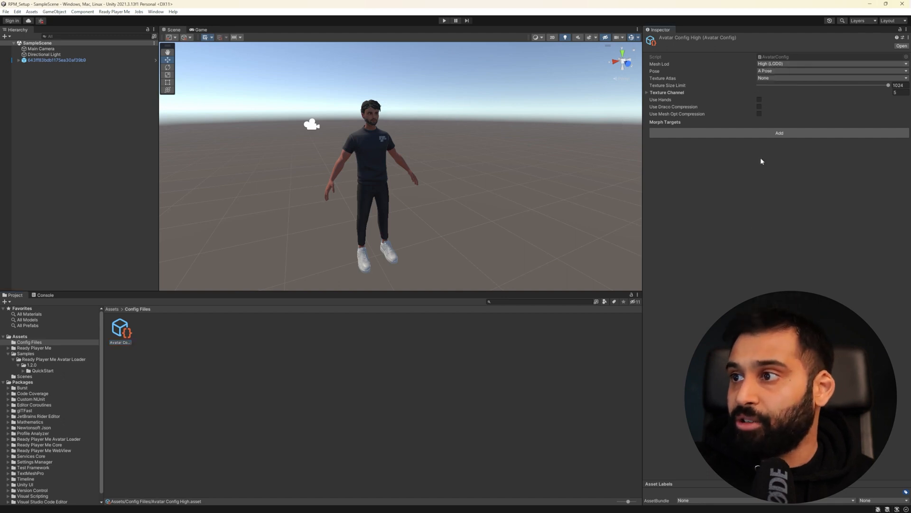
Step: Choose High (1024) as the texture atlas for Avatar Config High
{"action": "left_click", "coordinate": [832, 78]}
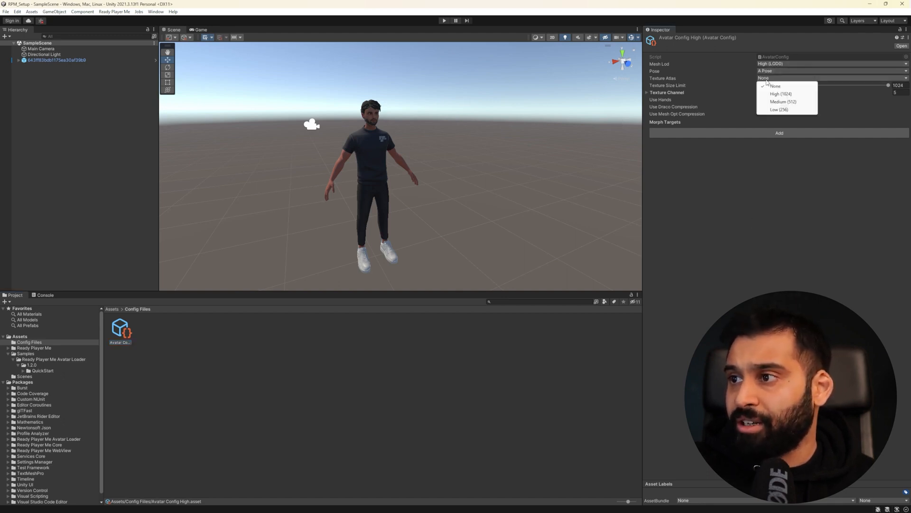
{"action": "left_click", "coordinate": [781, 94]}
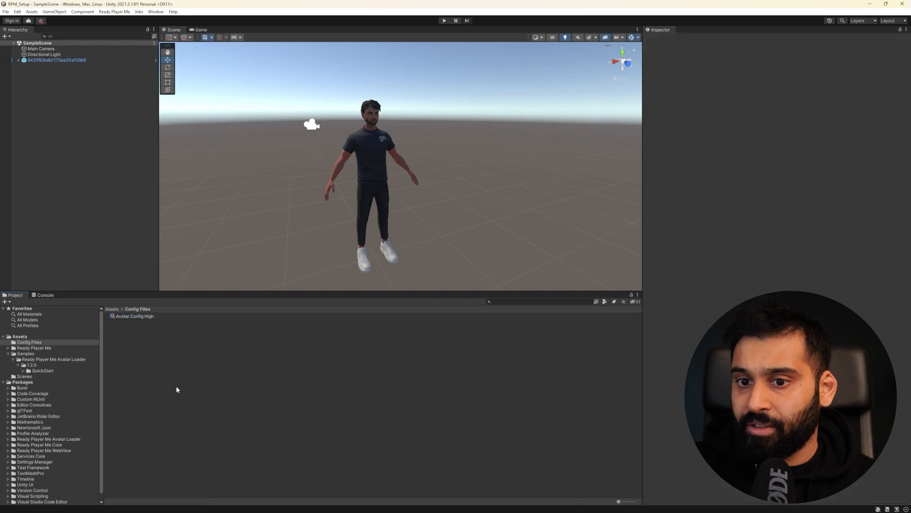
Step: Duplicate the config as Avatar Config Medium with Medium mesh LOD, Medium (512) atlas and 512 texture limit
{"action": "key", "text": "ctrl+d"}
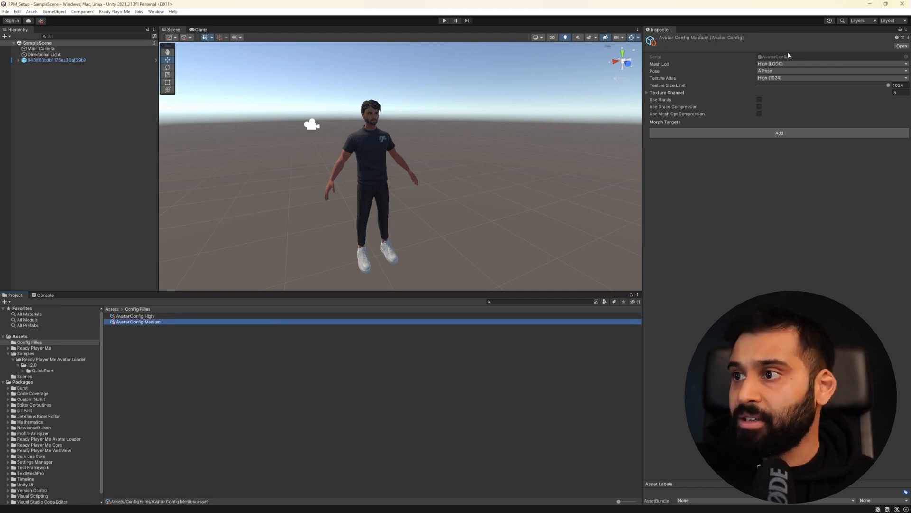
{"action": "left_click", "coordinate": [831, 64]}
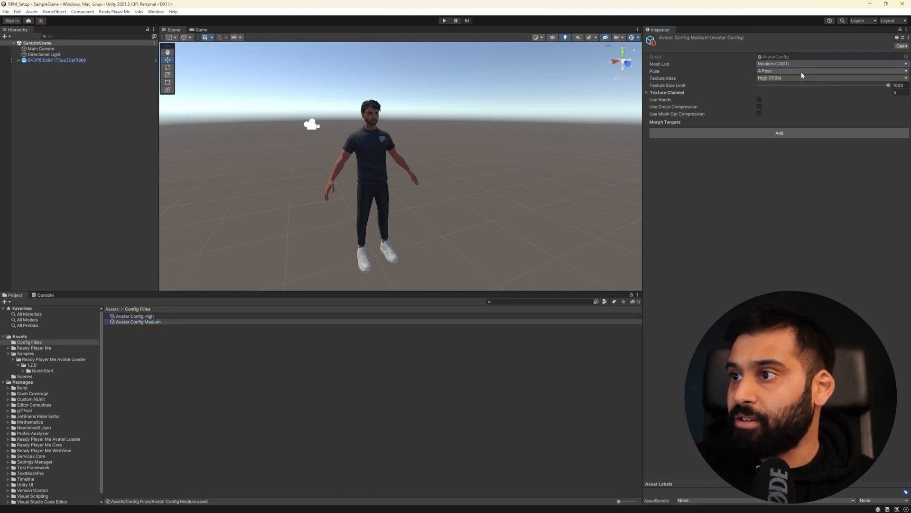
{"action": "left_click", "coordinate": [831, 77]}
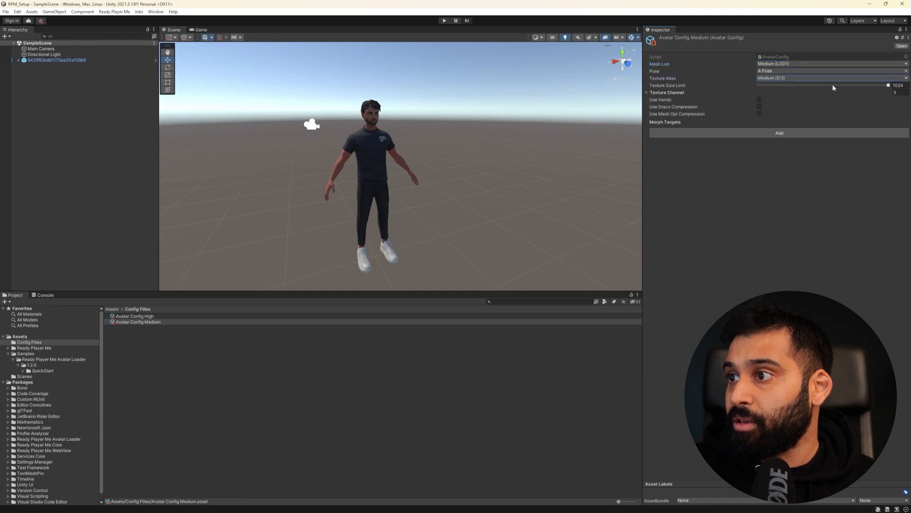
{"action": "left_click_drag", "start_coordinate": [889, 85], "coordinate": [802, 85]}
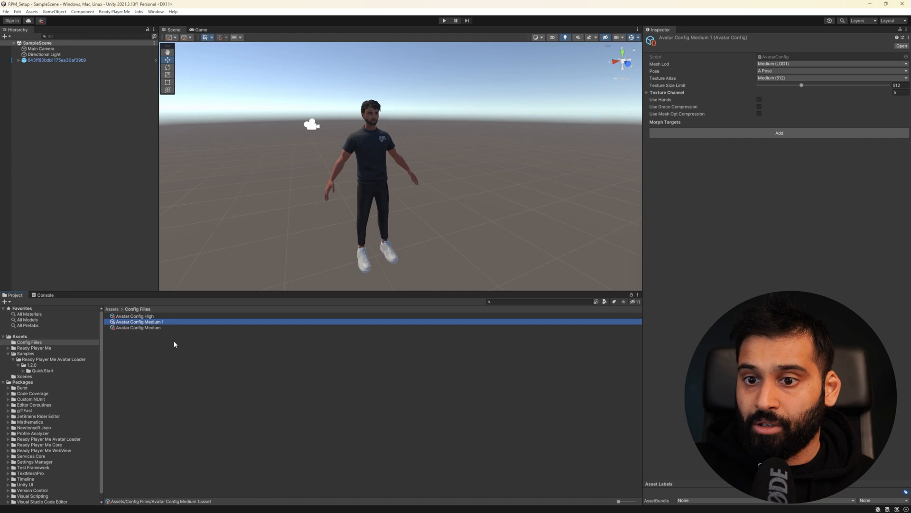
Step: Make Avatar Config Low with Low (LOD2) mesh LOD and Low (256) texture atlas
{"action": "left_click", "coordinate": [832, 64]}
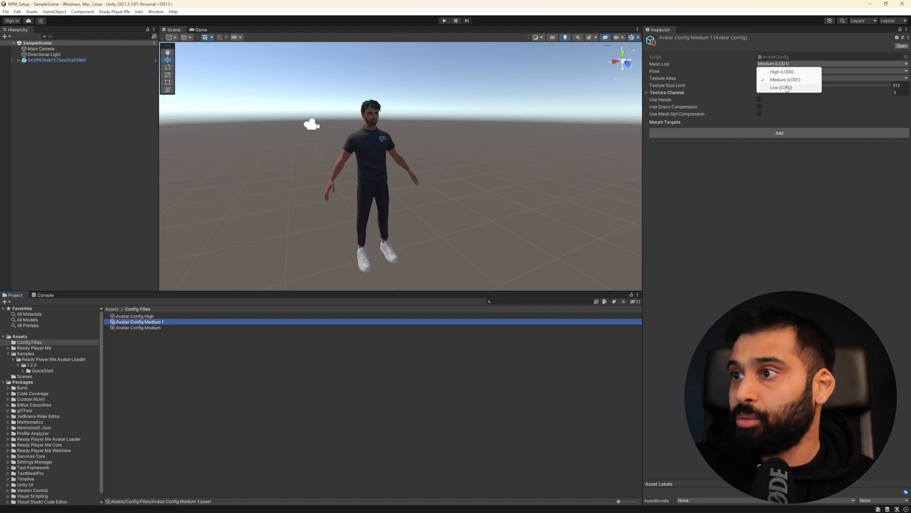
{"action": "left_click", "coordinate": [780, 87]}
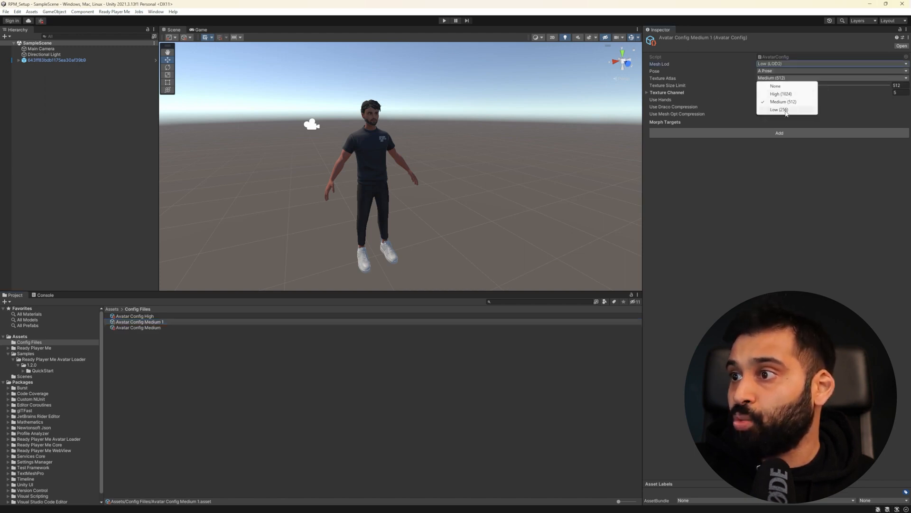
{"action": "left_click", "coordinate": [778, 109]}
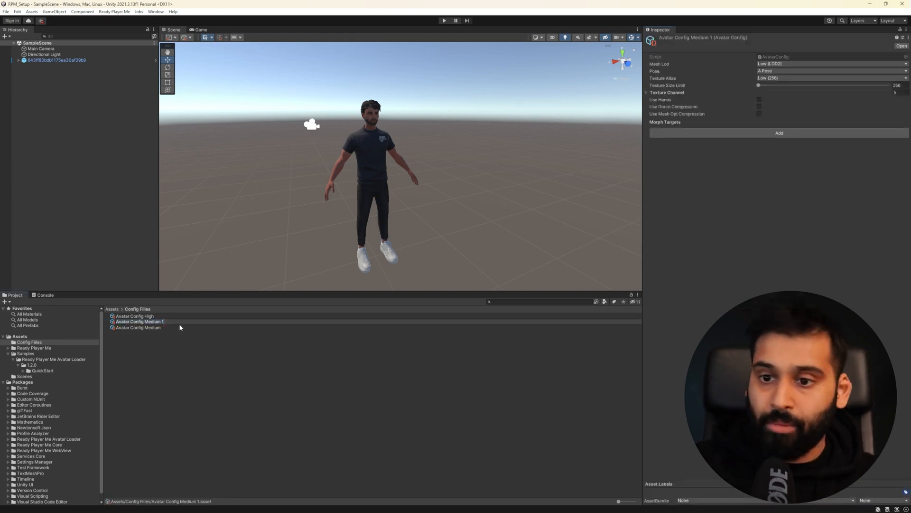
{"action": "left_click", "coordinate": [135, 315]}
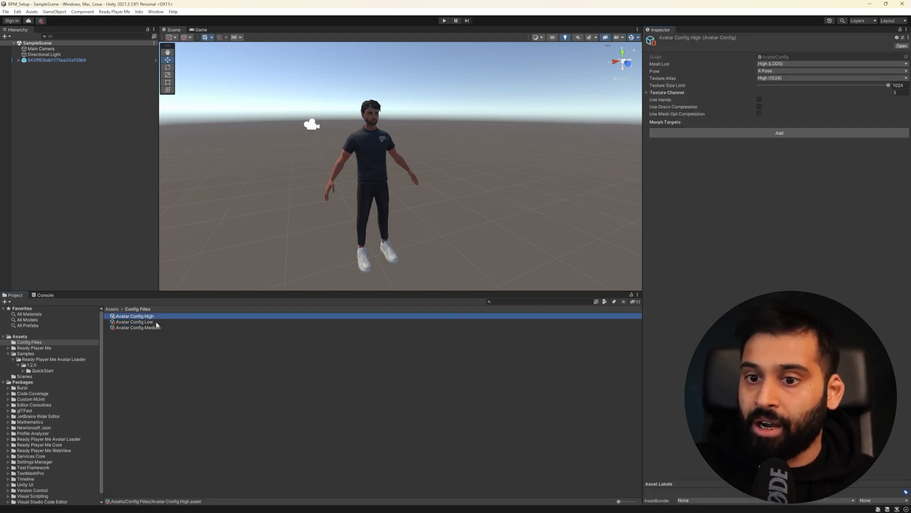
Step: Review the Medium and Low config settings in the Inspector
{"action": "left_click", "coordinate": [137, 328]}
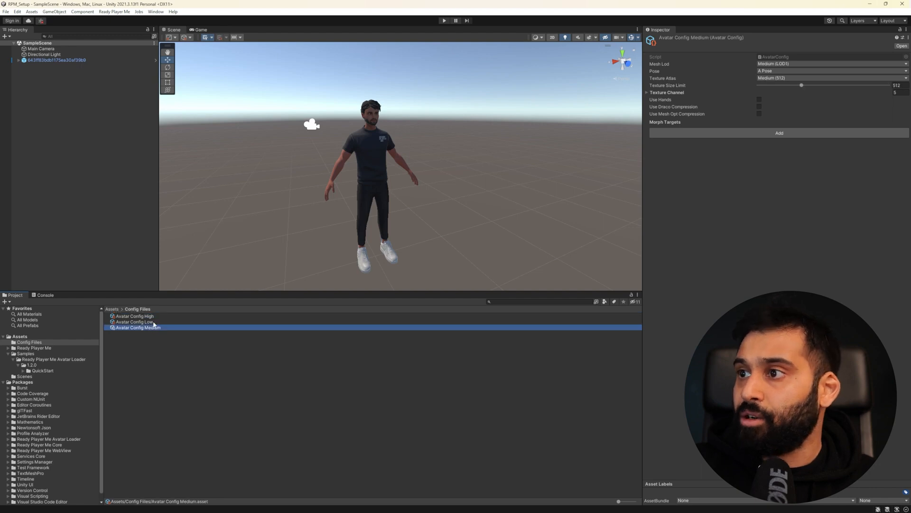
{"action": "left_click", "coordinate": [134, 322]}
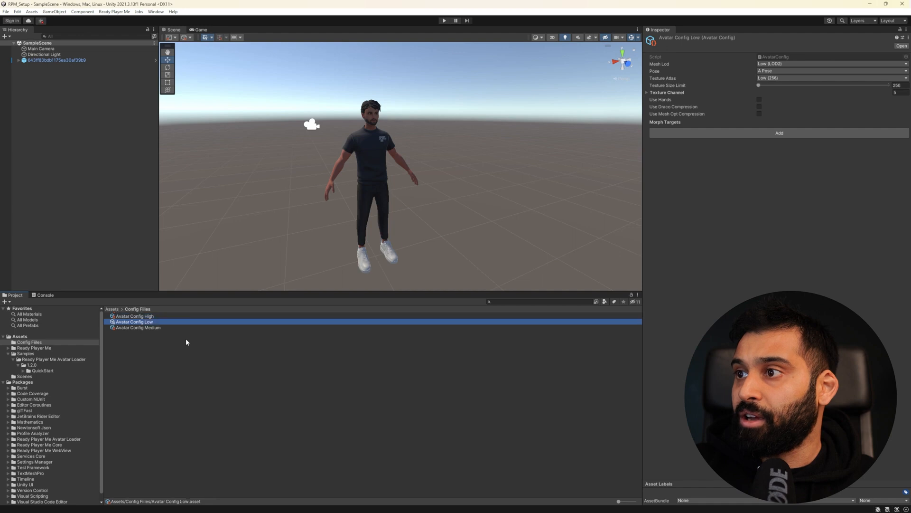
{"action": "left_click", "coordinate": [139, 327]}
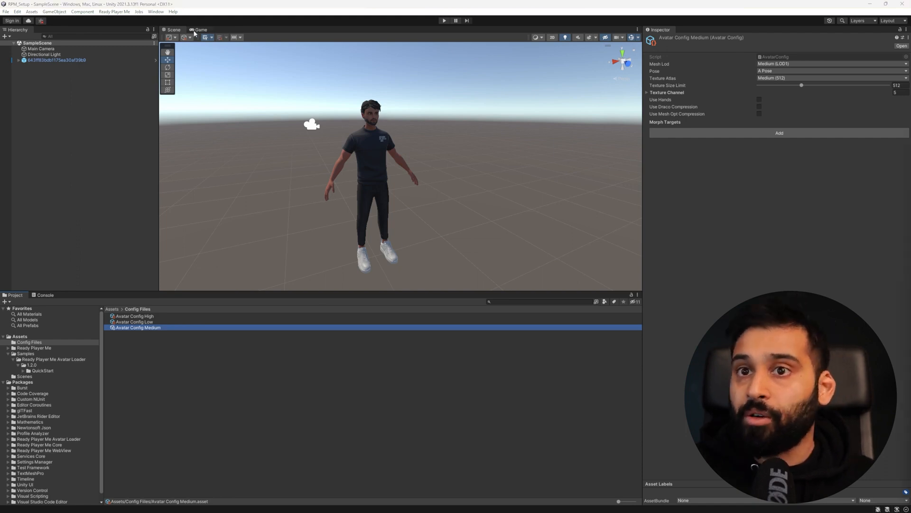
{"action": "left_click", "coordinate": [113, 12]}
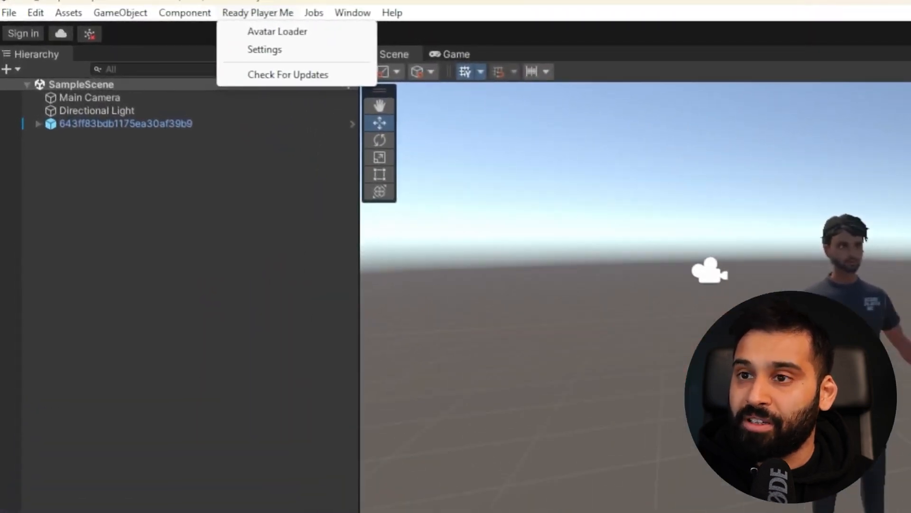
{"action": "left_click", "coordinate": [277, 31]}
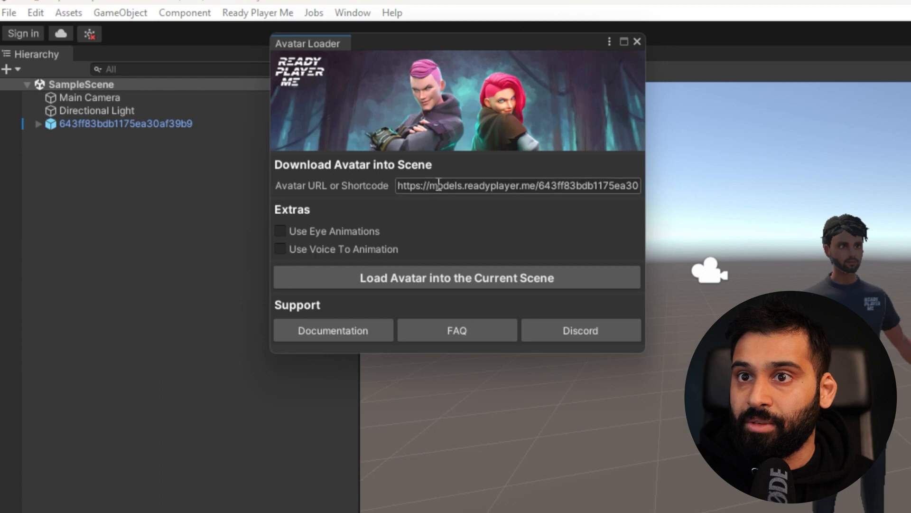
{"action": "type", "text": "https://models.readyplayer.me/6181a67bfb622cf1cd4fe82f.glb"}
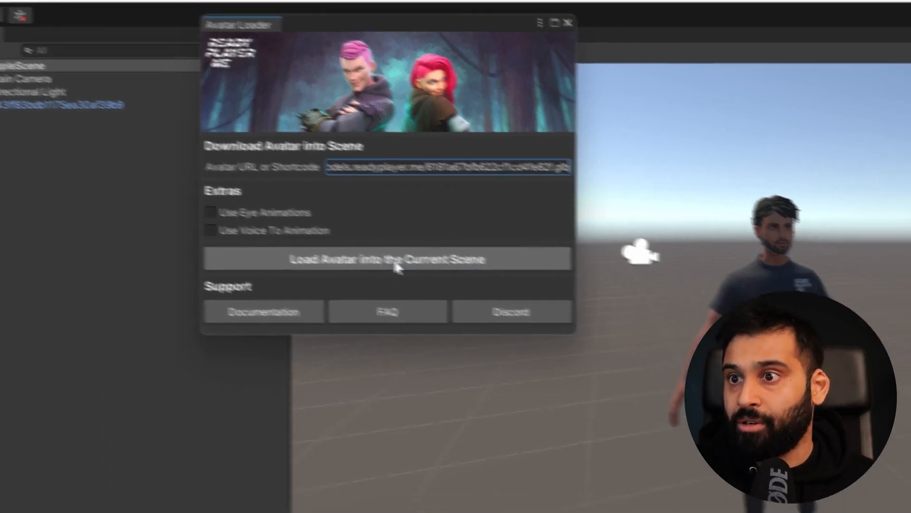
{"action": "left_click", "coordinate": [387, 259]}
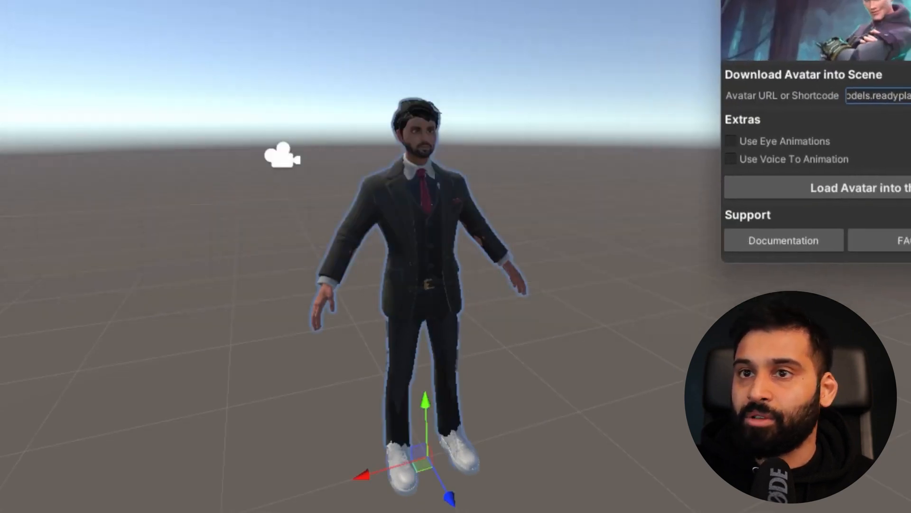
{"action": "left_click", "coordinate": [264, 24]}
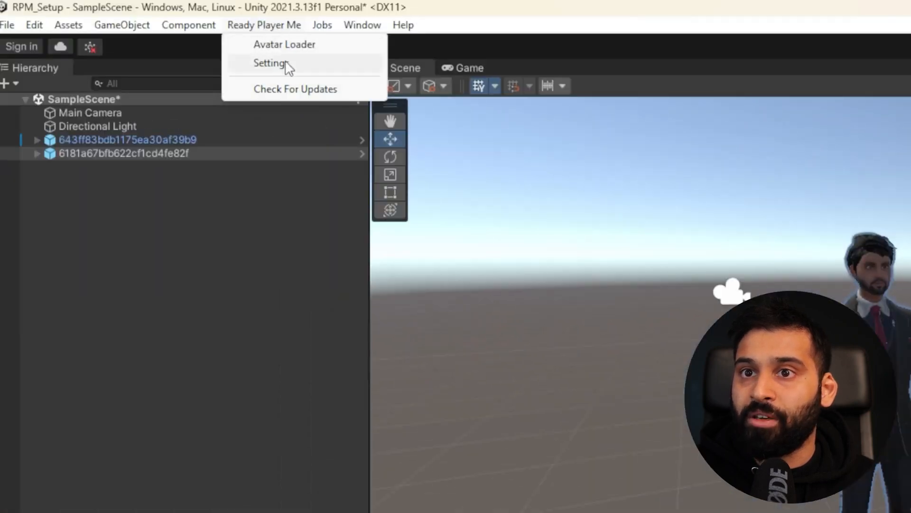
Step: Assign Avatar Config High in Ready Player Me Settings and reload the suited avatar
{"action": "left_click", "coordinate": [269, 63]}
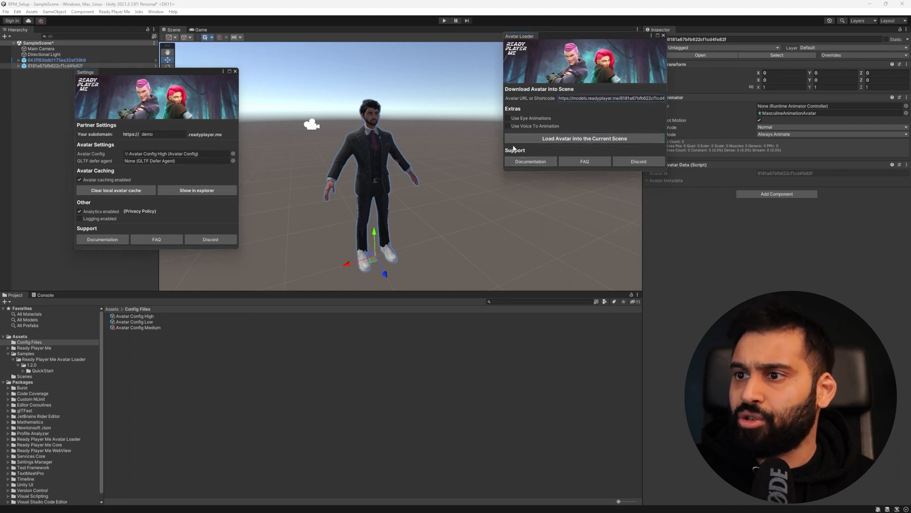
{"action": "mouse_move", "coordinate": [255, 157]}
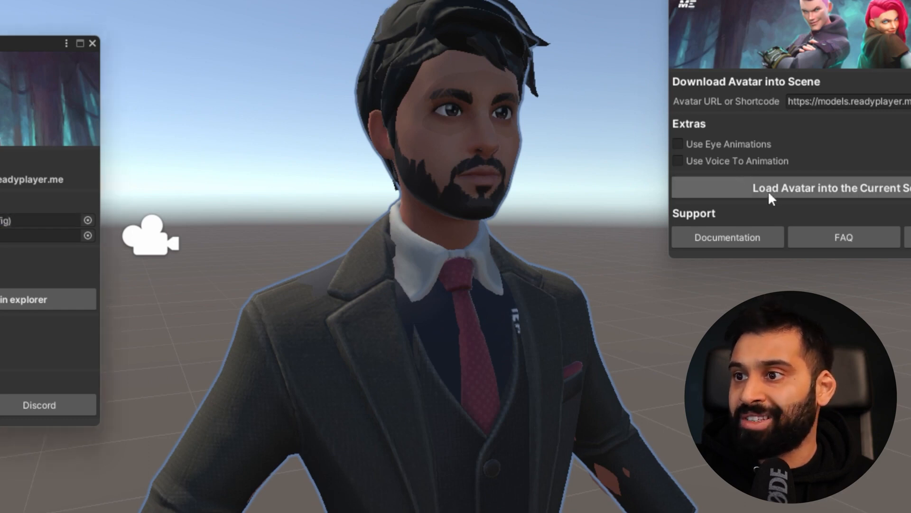
{"action": "left_click", "coordinate": [846, 101]}
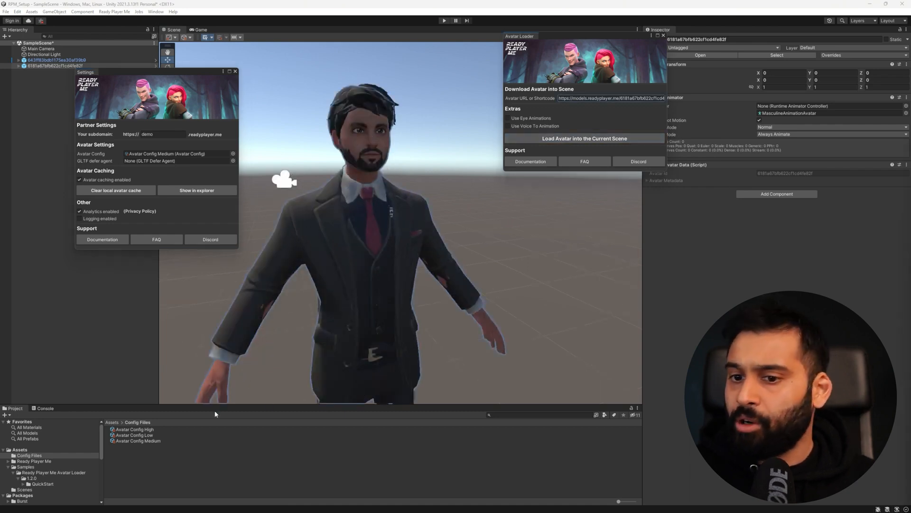
{"action": "left_click", "coordinate": [175, 154]}
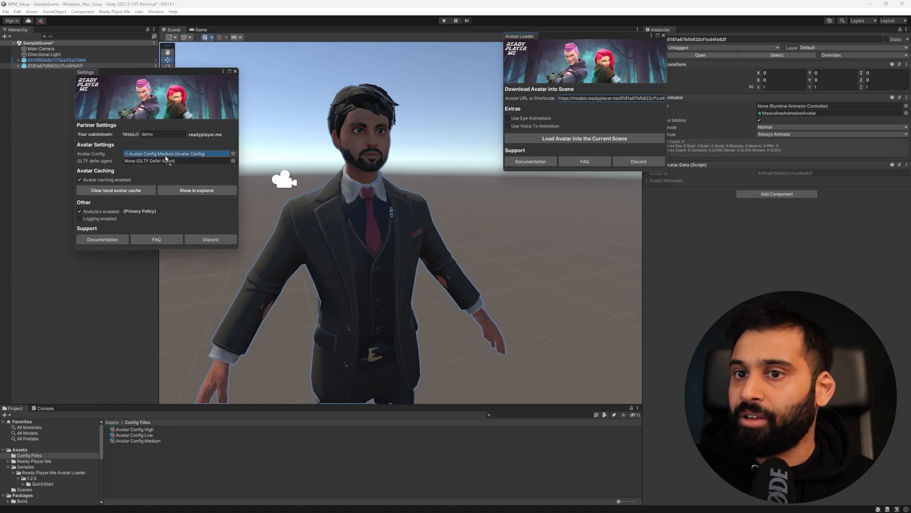
{"action": "left_click", "coordinate": [169, 154]}
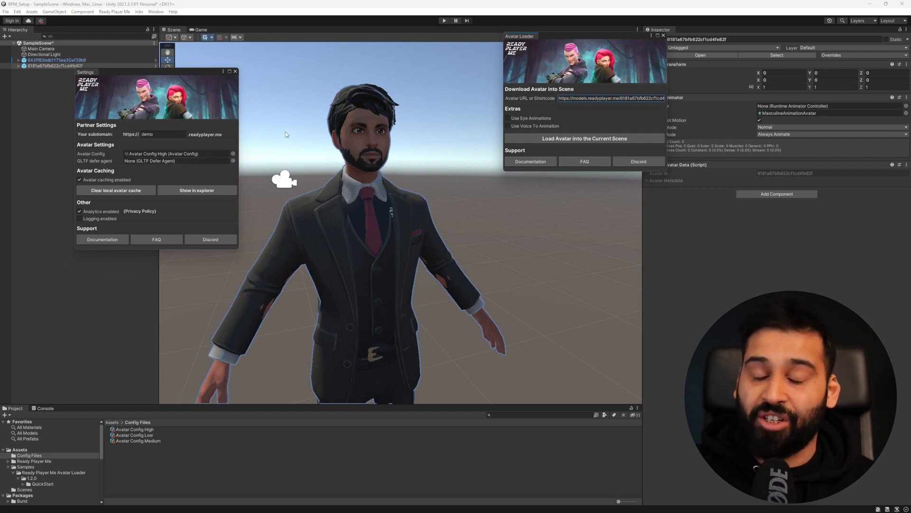
{"action": "mouse_move", "coordinate": [255, 92]}
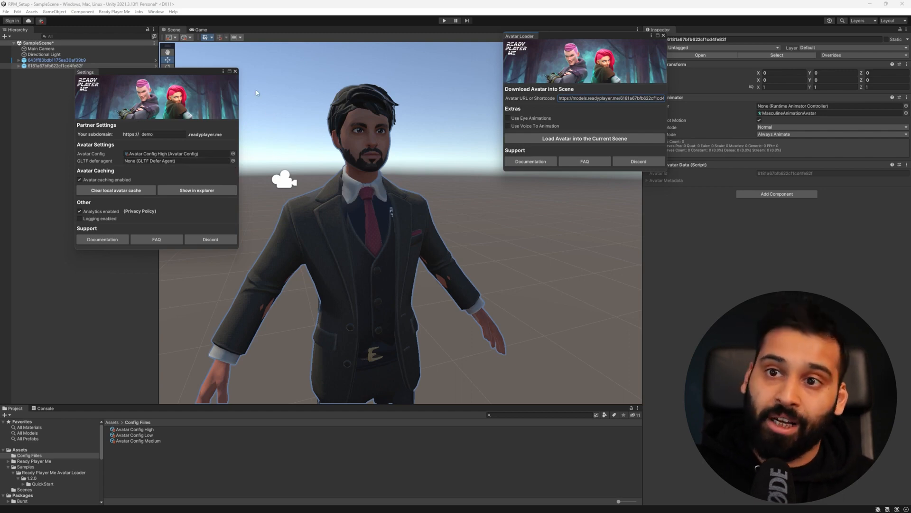
{"action": "mouse_move", "coordinate": [416, 297]}
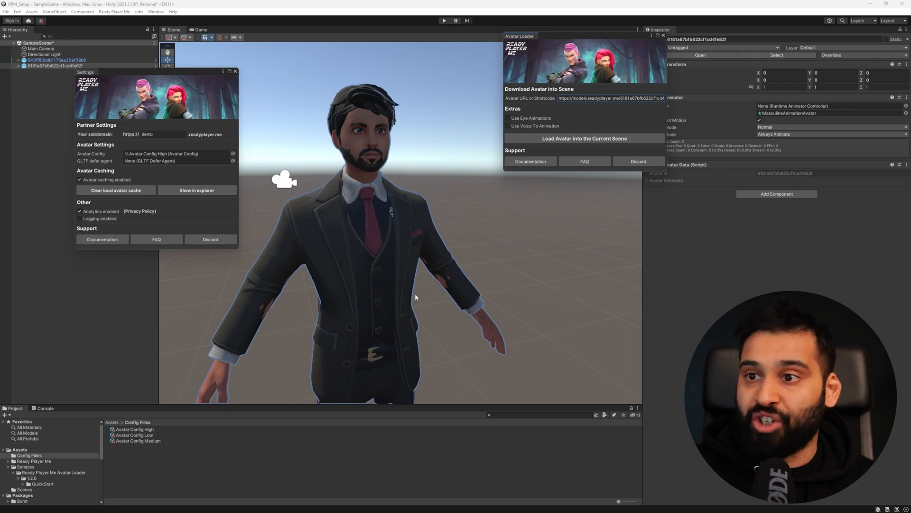
{"action": "mouse_move", "coordinate": [579, 36]}
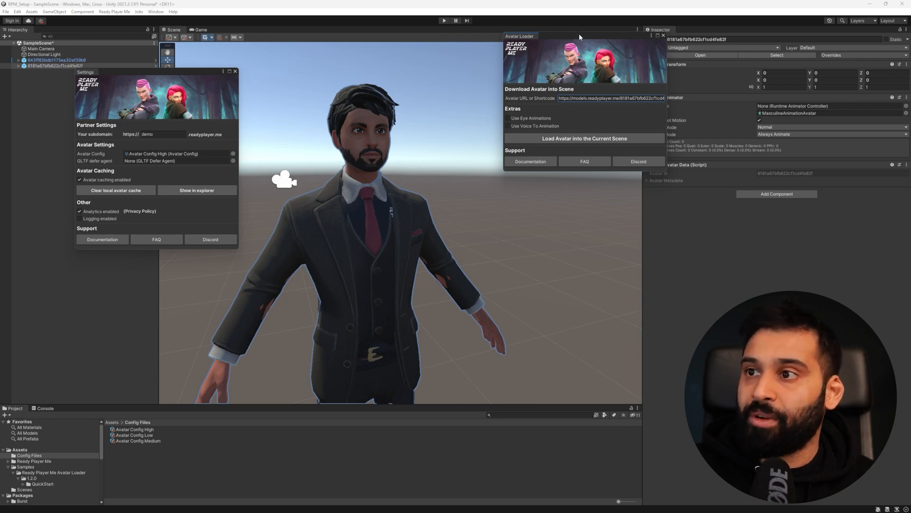
{"action": "left_click_drag", "start_coordinate": [578, 35], "coordinate": [487, 42]}
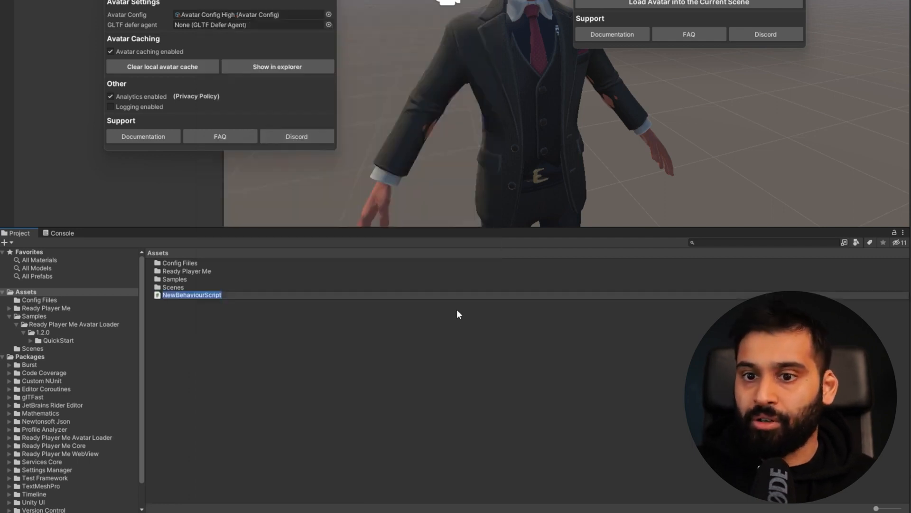
Step: Name the new C# script DynamicLoading and open it in the code editor
{"action": "type", "text": "DynamicLoading"}
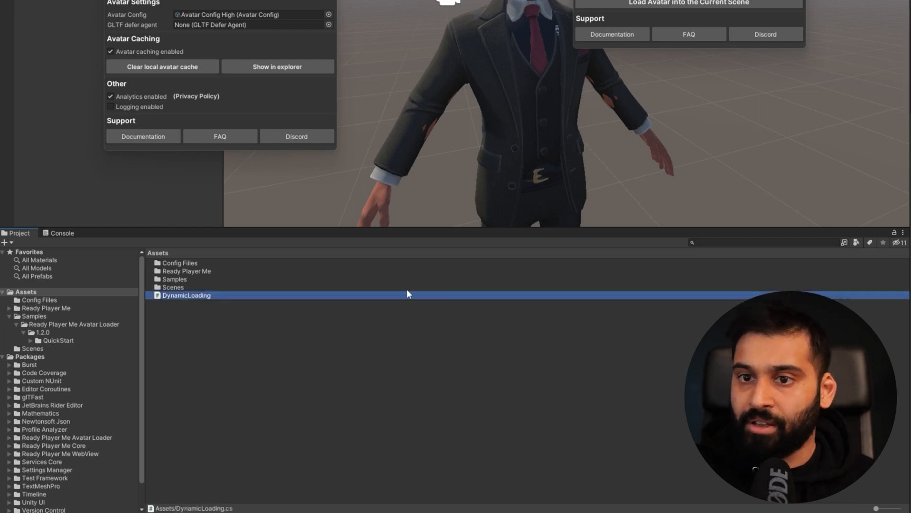
{"action": "mouse_move", "coordinate": [393, 354]}
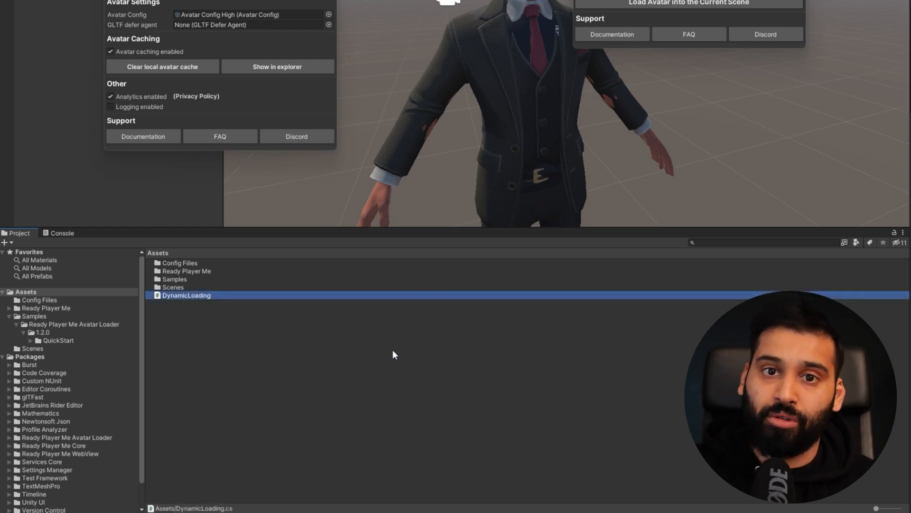
{"action": "double_click", "coordinate": [187, 294]}
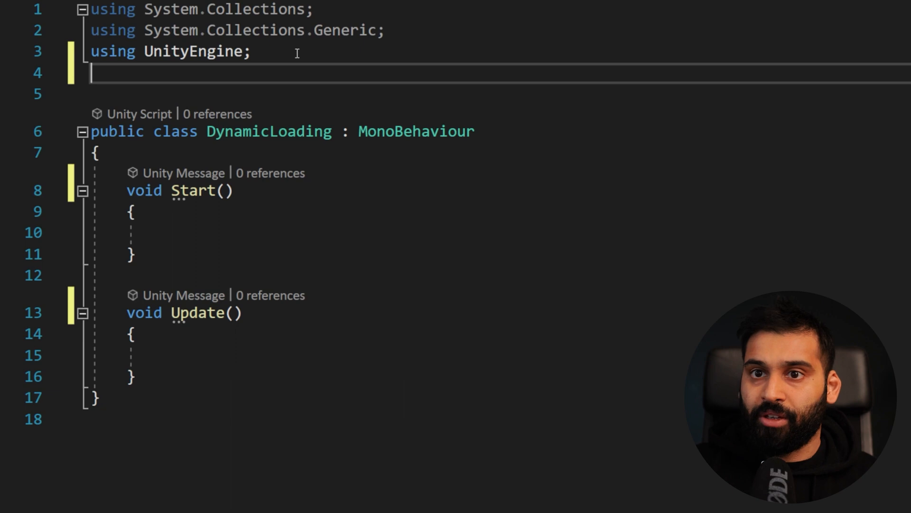
Step: Import ReadyPlayerMe.AvatarLoader and declare a private string avatarURL field
{"action": "type", "text": "using"}
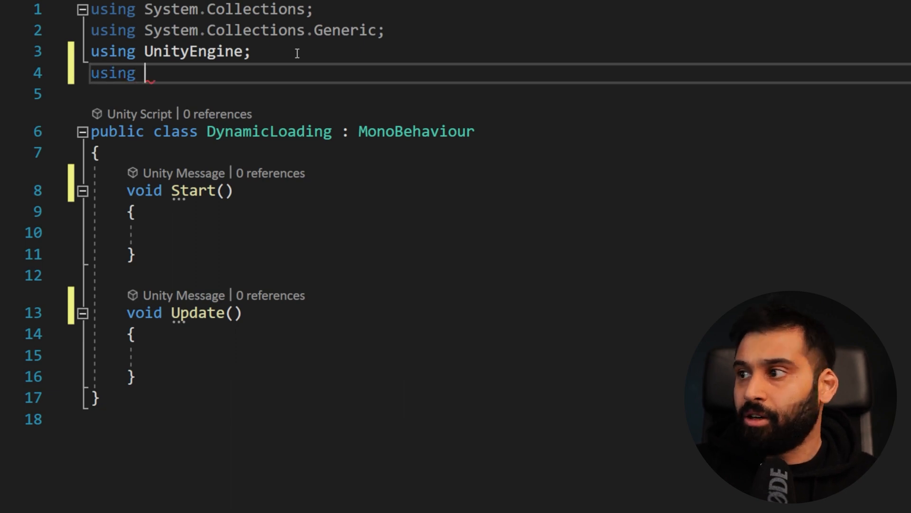
{"action": "type", "text": "ReadyPlayerMe"}
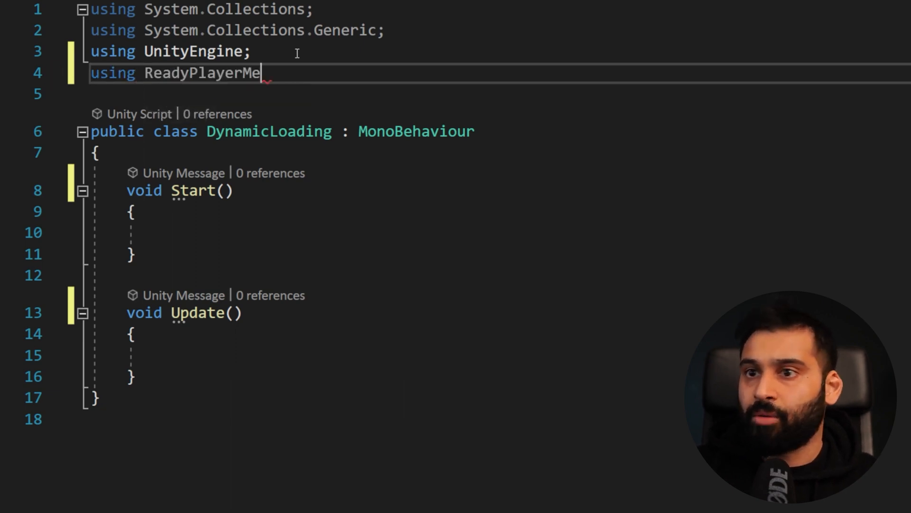
{"action": "type", "text": ".AvatarLoader."}
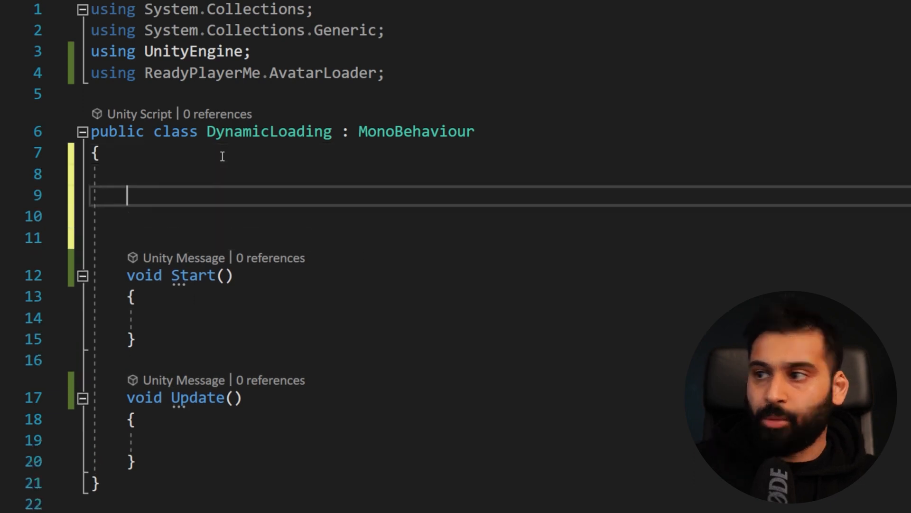
{"action": "type", "text": "[a]"}
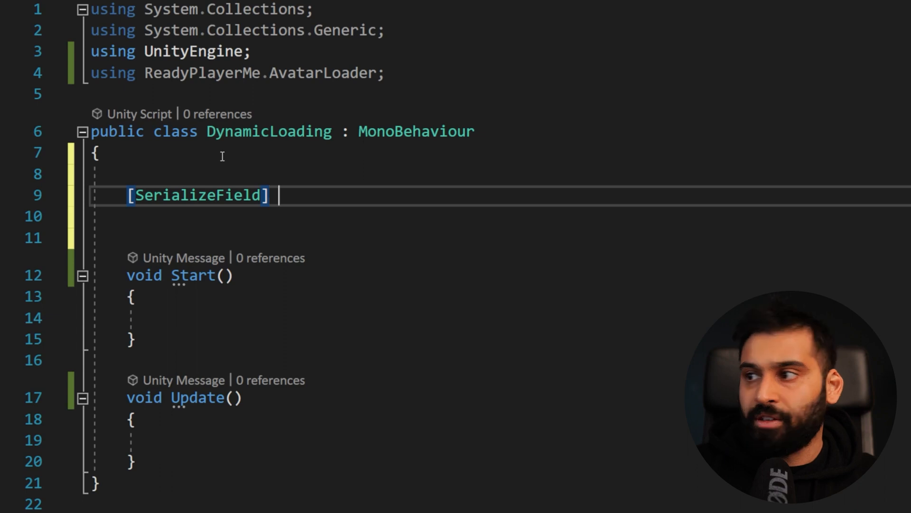
{"action": "type", "text": "private stri"}
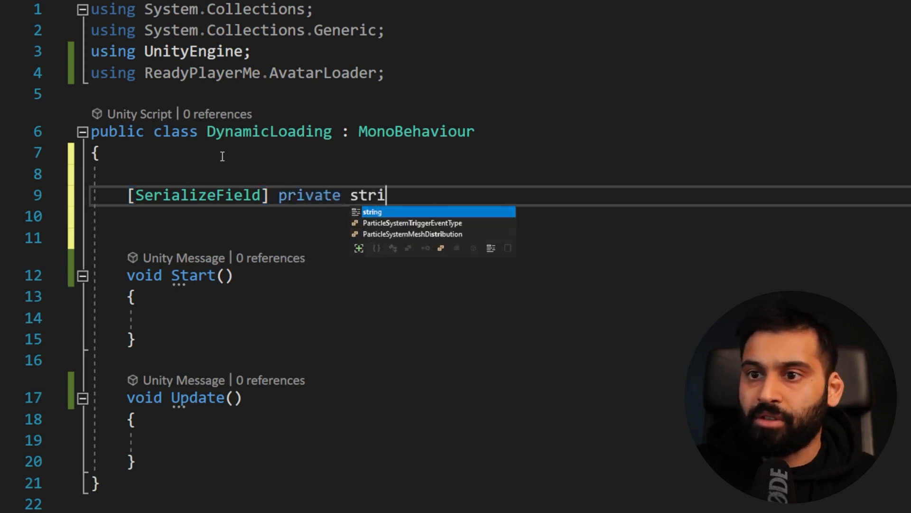
{"action": "type", "text": "ng avata"}
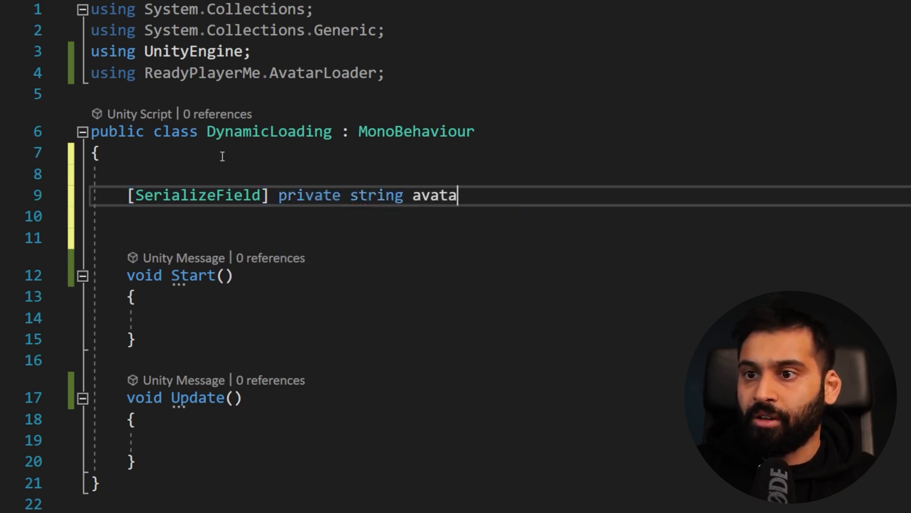
{"action": "type", "text": "rUDL"}
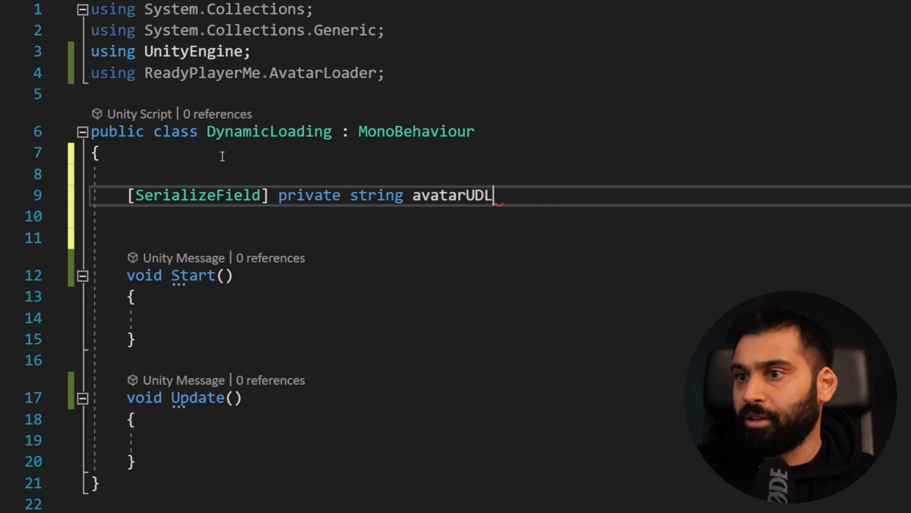
{"action": "type", "text": "RL;"}
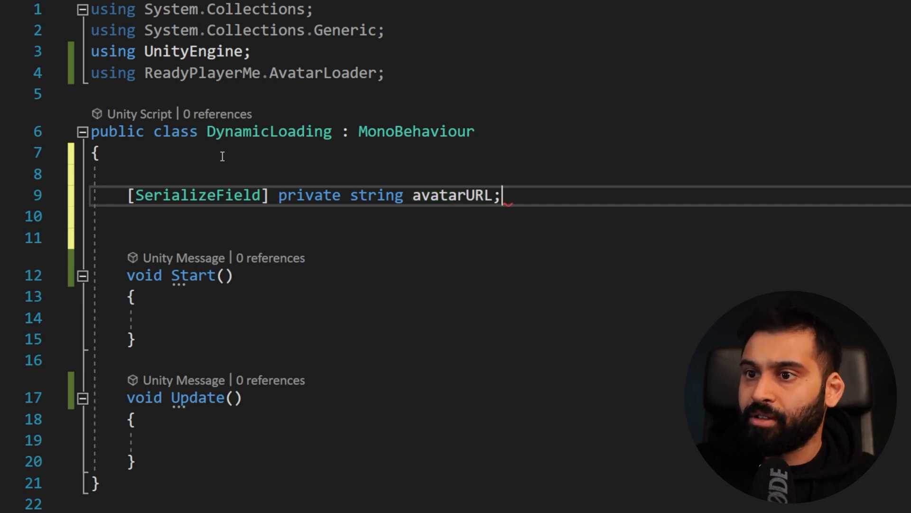
Step: Declare a private AvatarObjectLoader objectLoader field
{"action": "type", "text": "pr"}
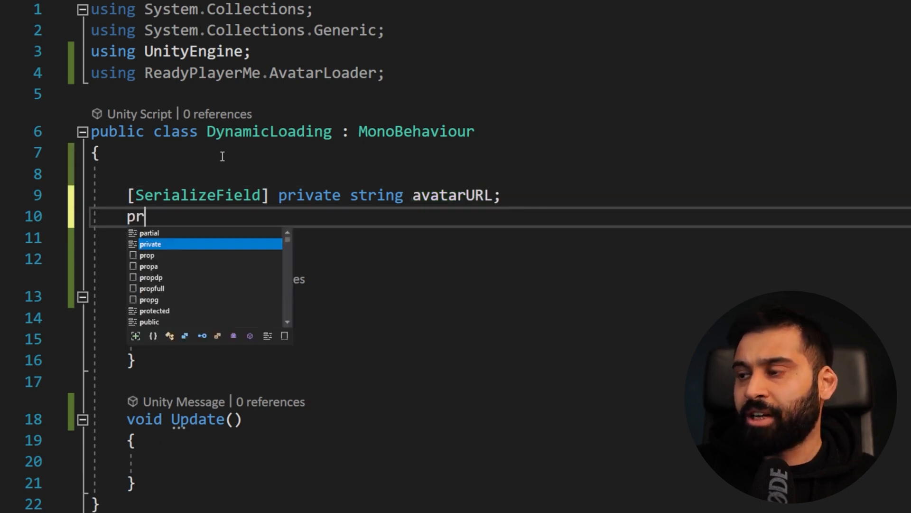
{"action": "key", "text": "Tab"}
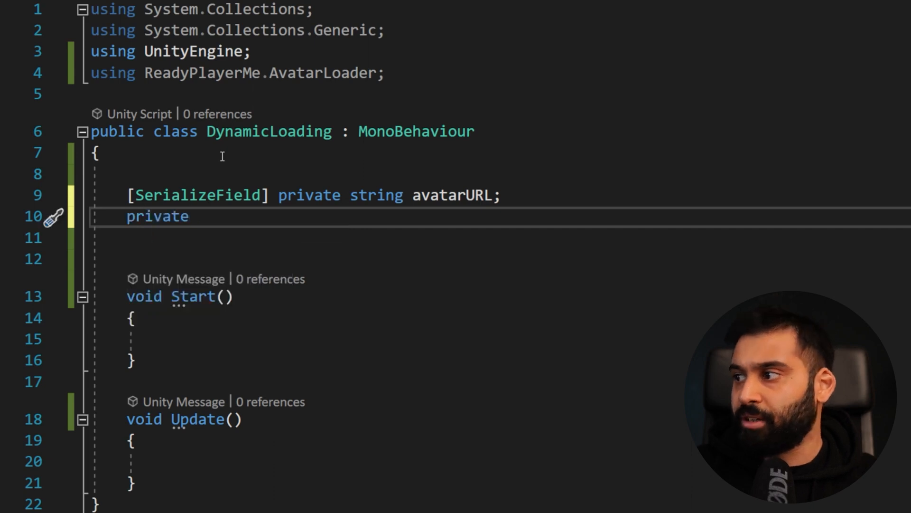
{"action": "type", "text": "a"}
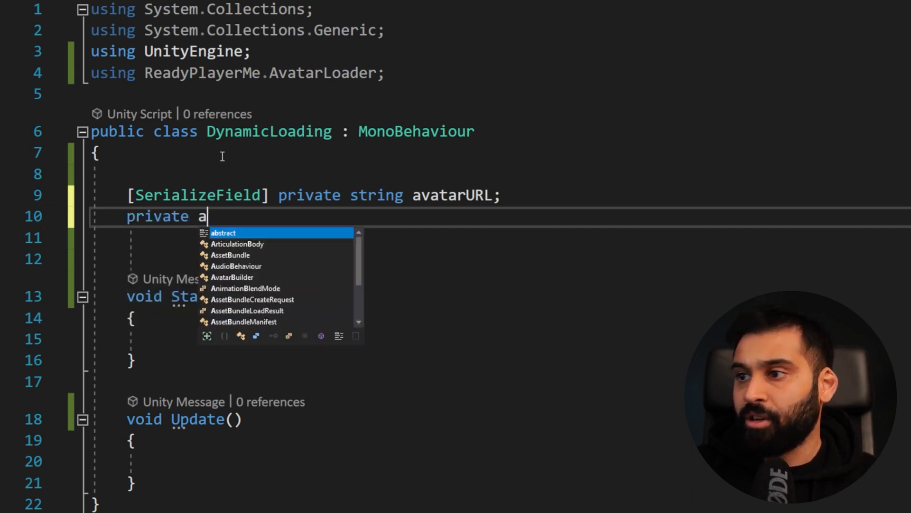
{"action": "type", "text": "vatarObjectLoader"}
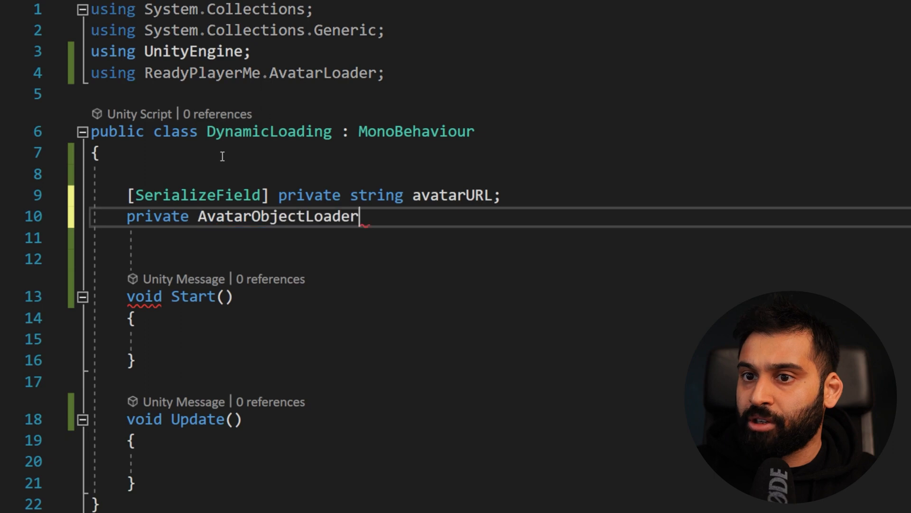
{"action": "type", "text": "ob"}
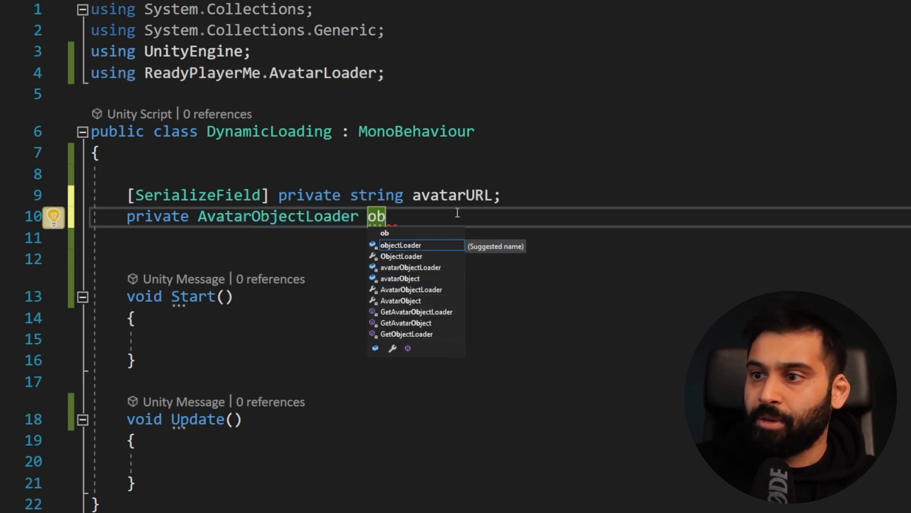
{"action": "type", "text": "jec"}
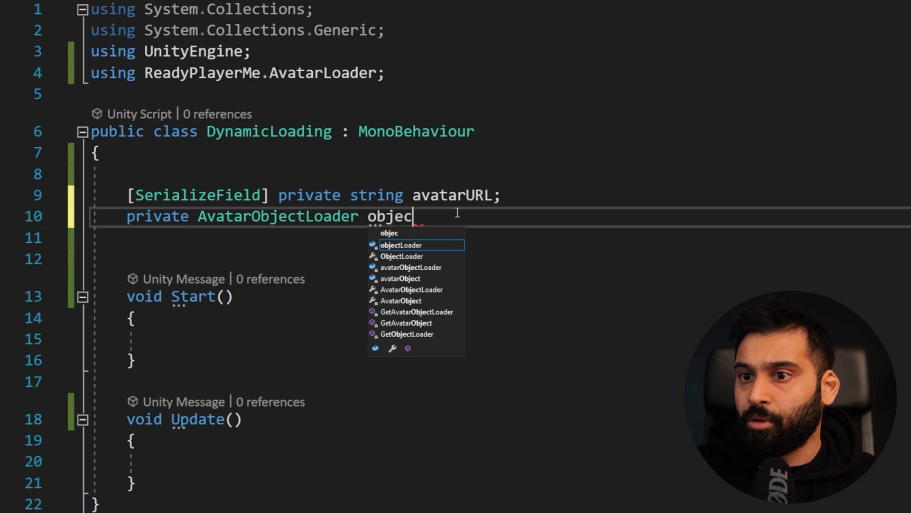
{"action": "type", "text": "Loader;"}
{"action": "left_click", "coordinate": [501, 237]}
{"action": "type", "text": "pri"}
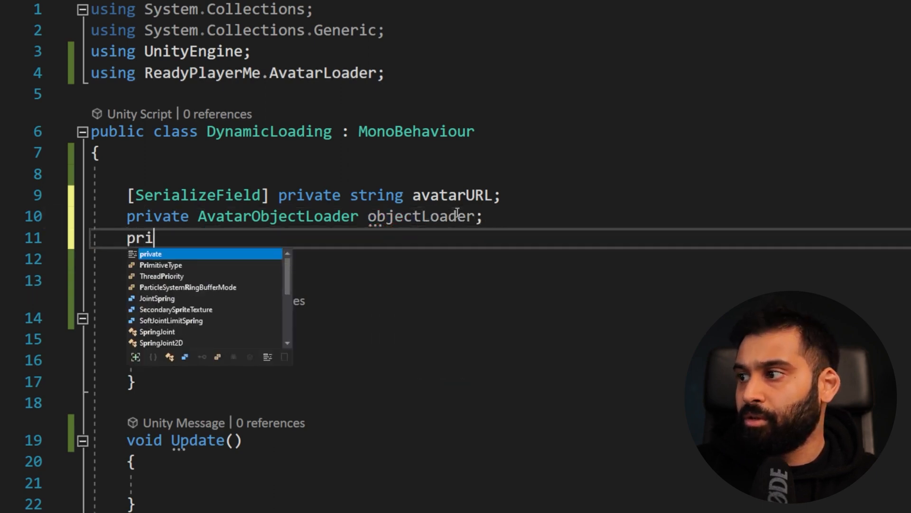
Step: Declare private AvatarConfig fields configHigh and configLow
{"action": "type", "text": "vate Ava"}
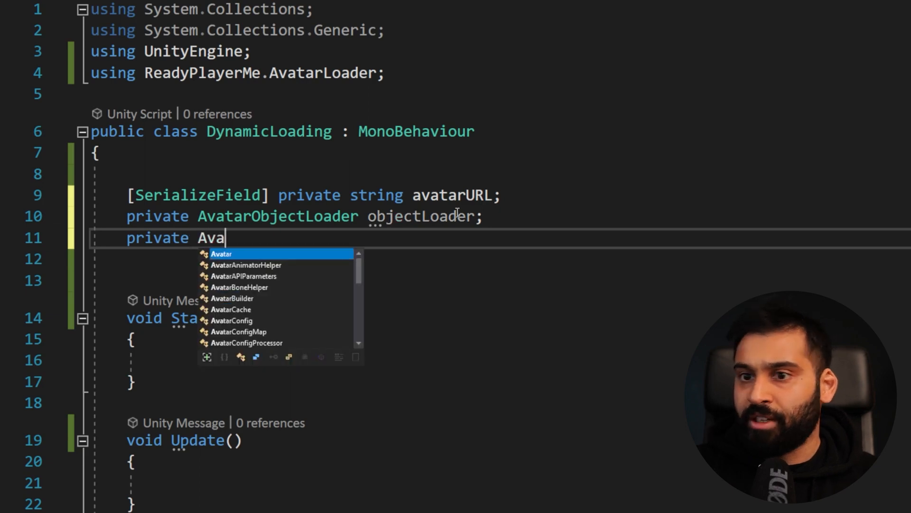
{"action": "type", "text": "con"}
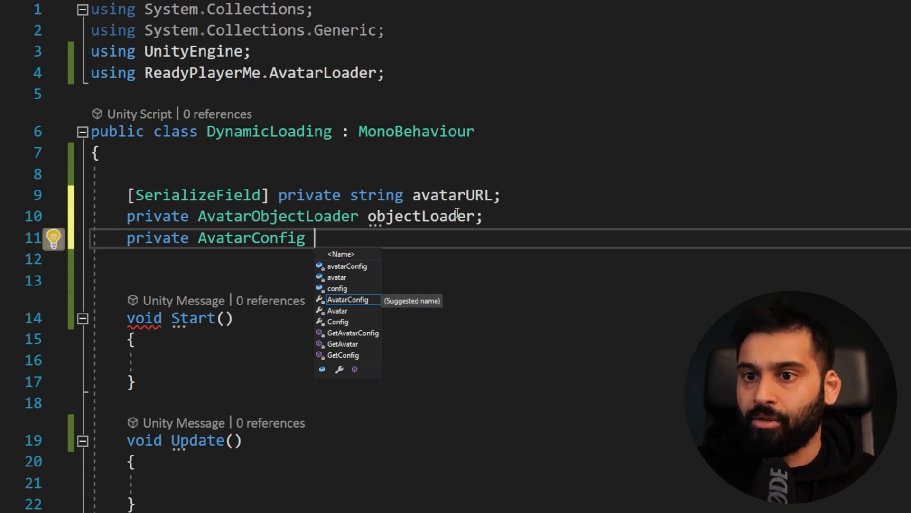
{"action": "type", "text": "config"}
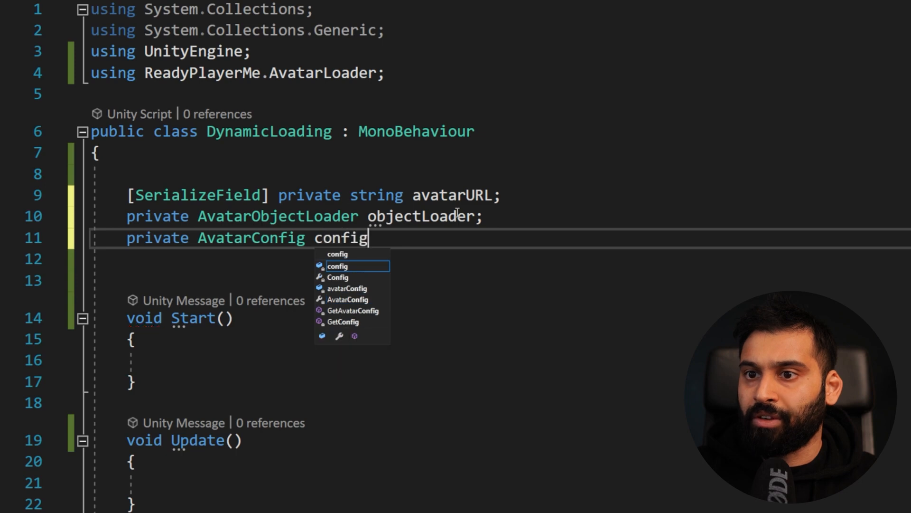
{"action": "type", "text": "High;"}
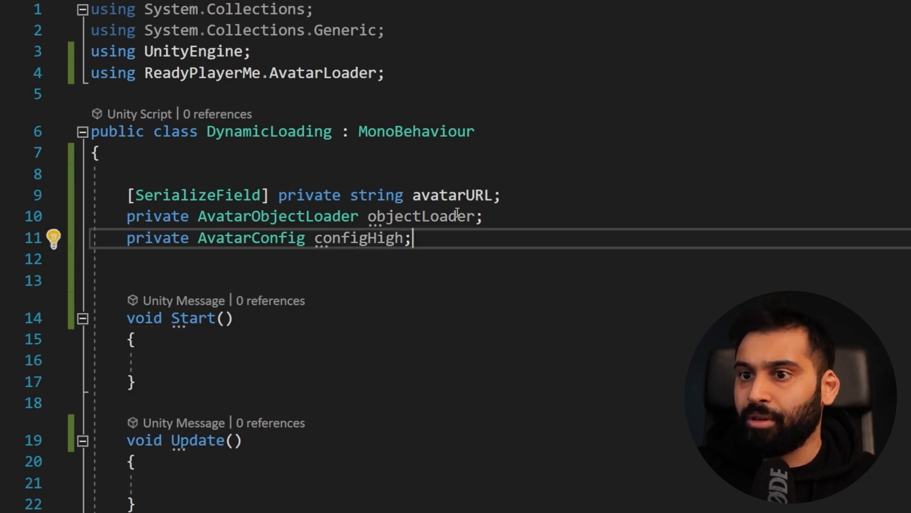
{"action": "key", "text": "enter"}
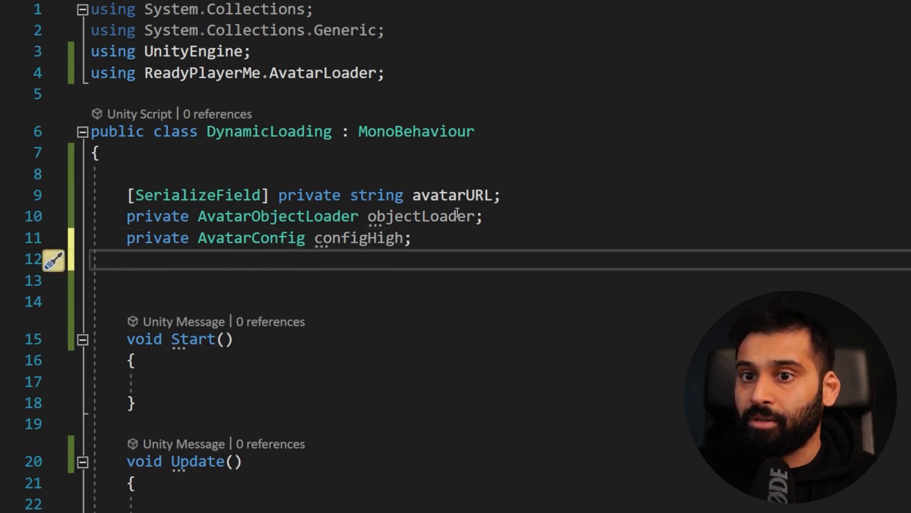
{"action": "type", "text": "private AvatarConfig c"}
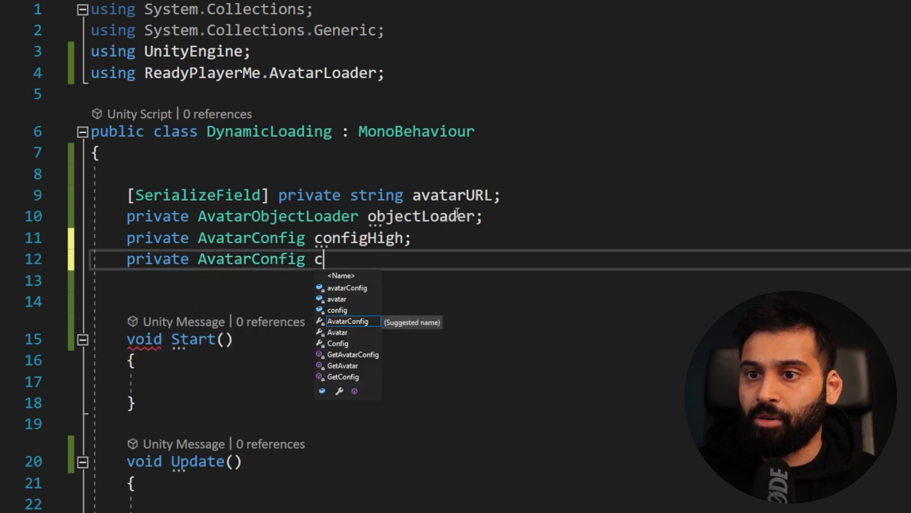
{"action": "type", "text": "onfigLow;"}
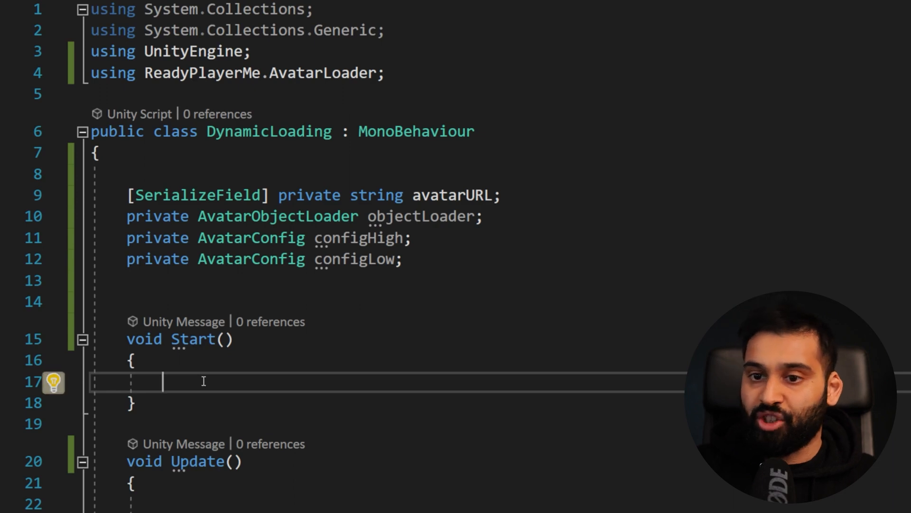
Step: In Start, create a new AvatarObjectLoader and CreateInstance<AvatarConfig> for configHigh and configLow
{"action": "type", "text": "objectLoader"}
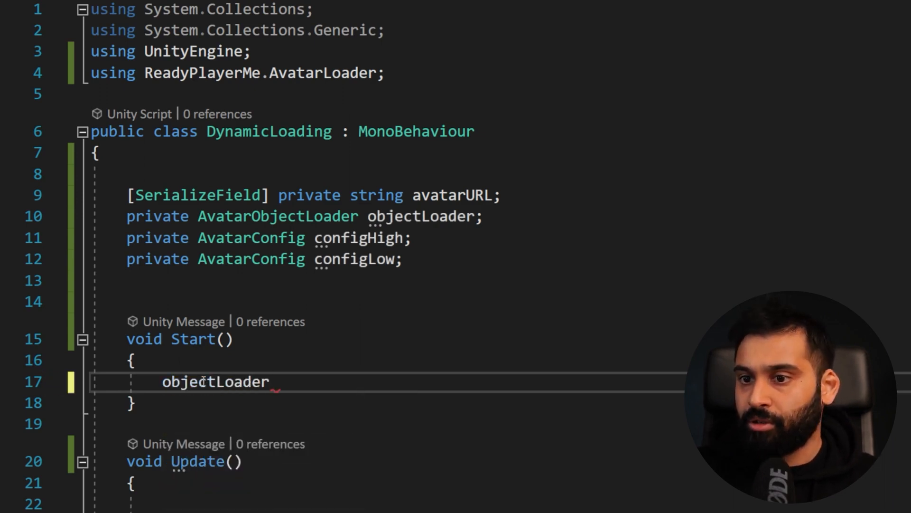
{"action": "type", "text": "= new avatarObjectLoader();"}
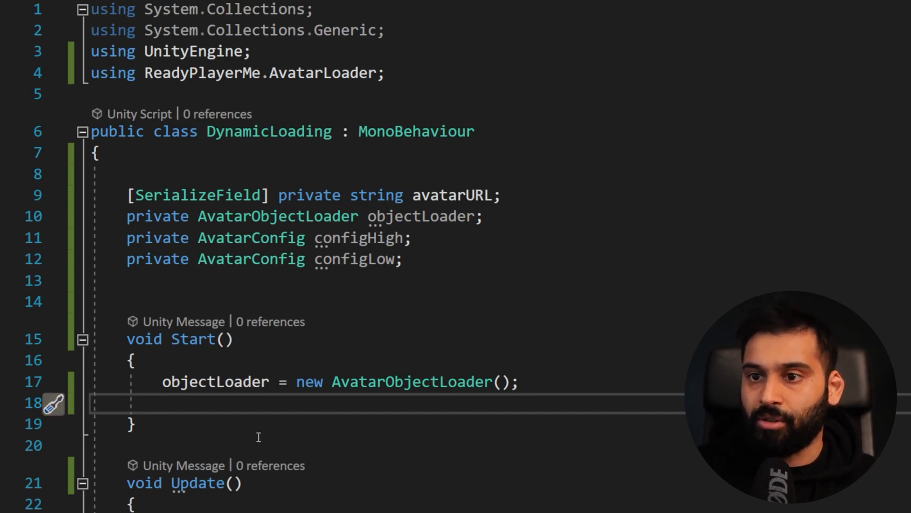
{"action": "type", "text": "configHigh = ScriptableObject."}
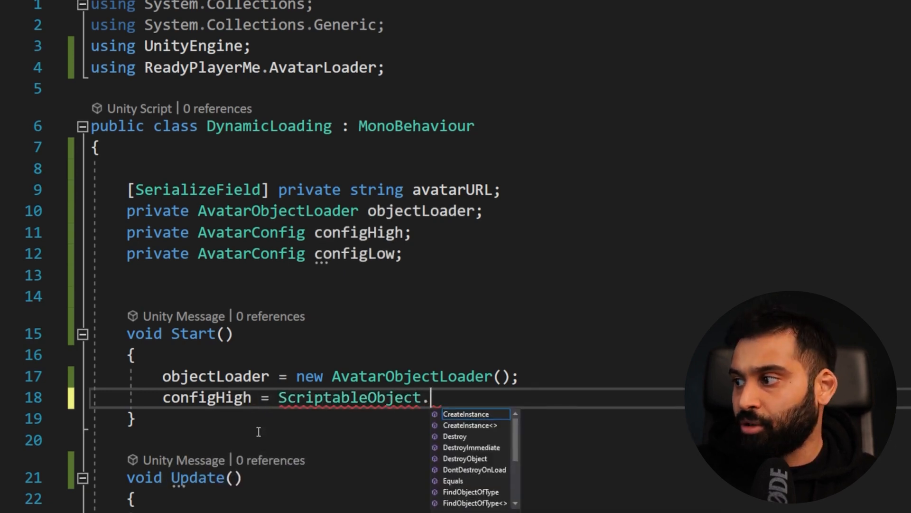
{"action": "left_click", "coordinate": [472, 426]}
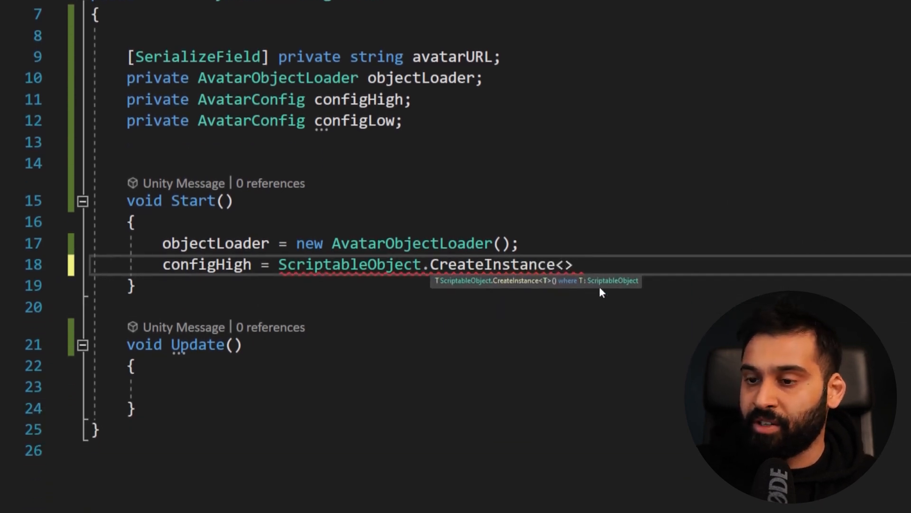
{"action": "type", "text": "AvatarConfig"}
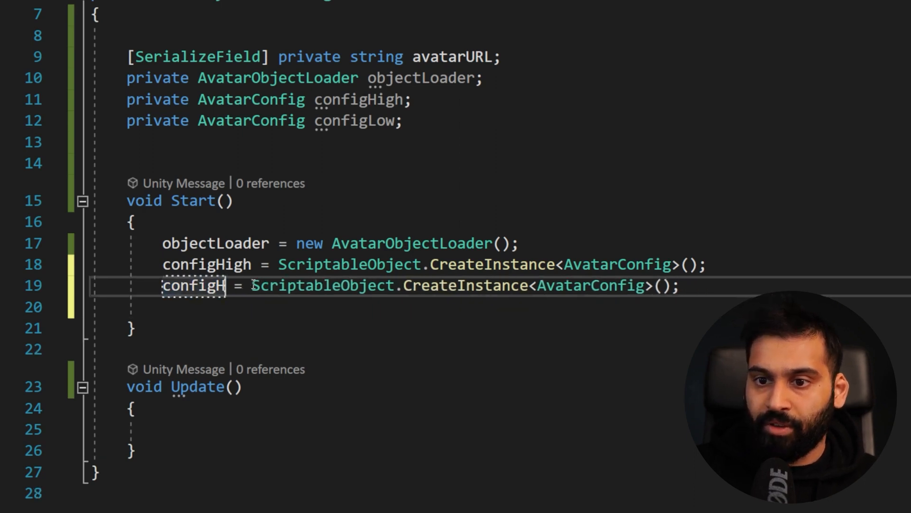
{"action": "type", "text": "Low"}
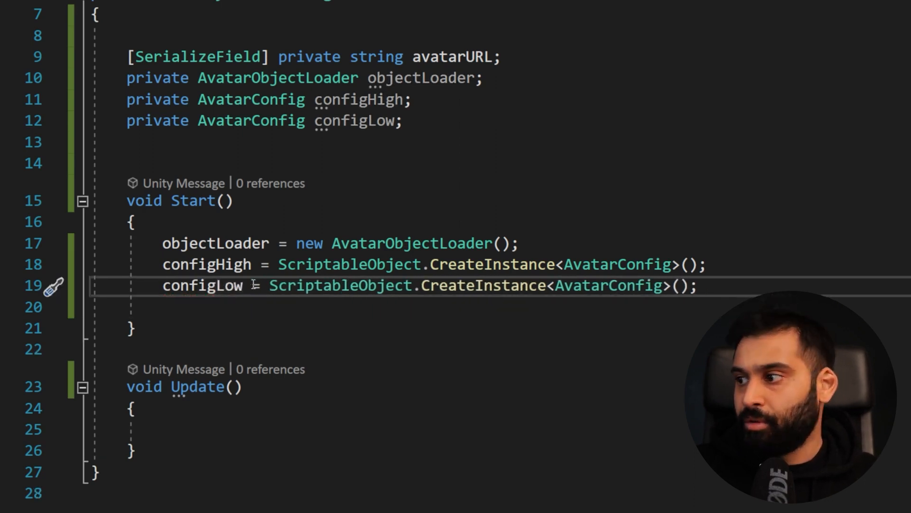
{"action": "double_click", "coordinate": [201, 286]}
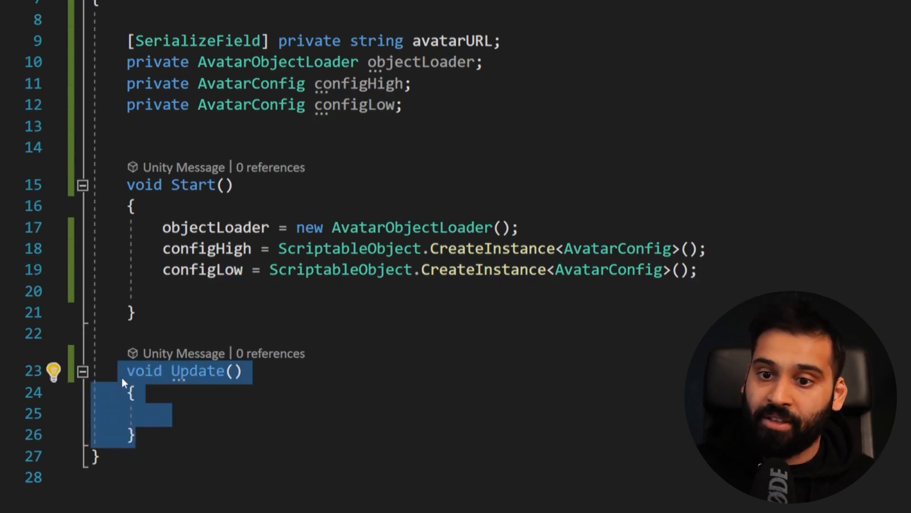
Step: Delete Update and declare a public void LoadHighConfig method
{"action": "key", "text": "Delete"}
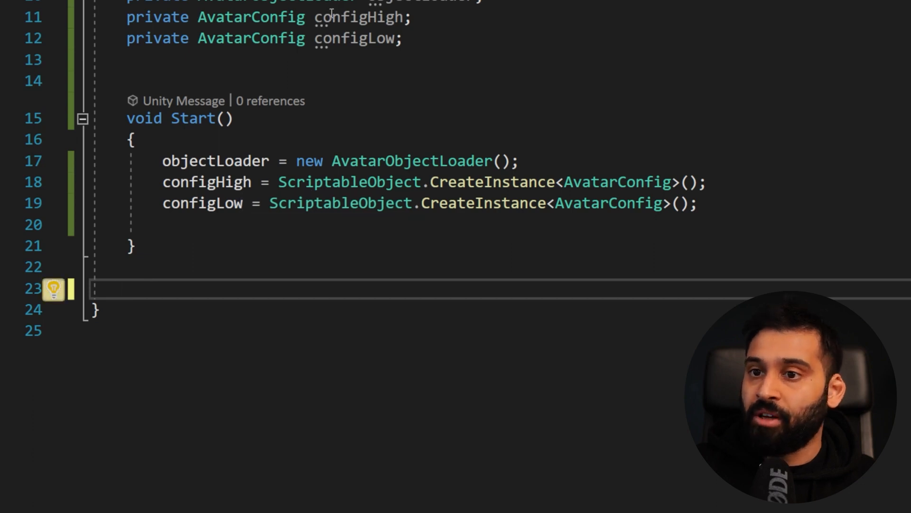
{"action": "double_click", "coordinate": [206, 181]}
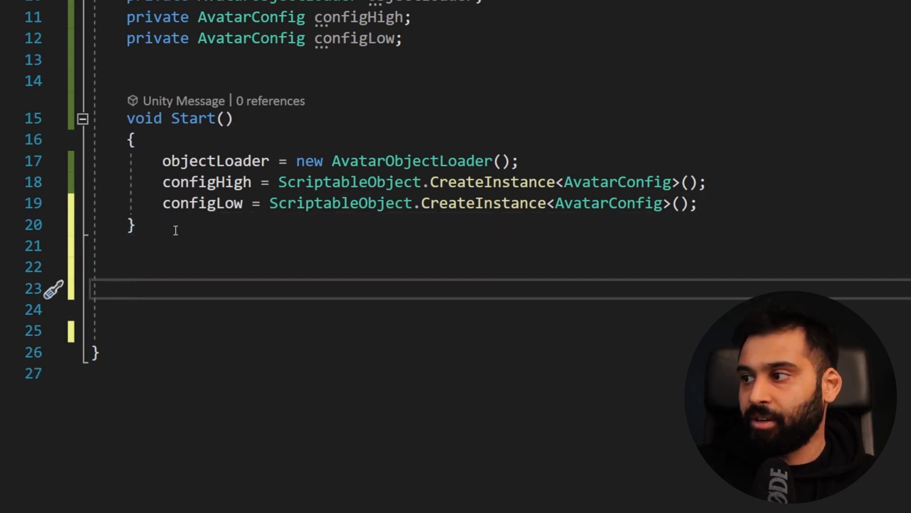
{"action": "type", "text": "public void L"}
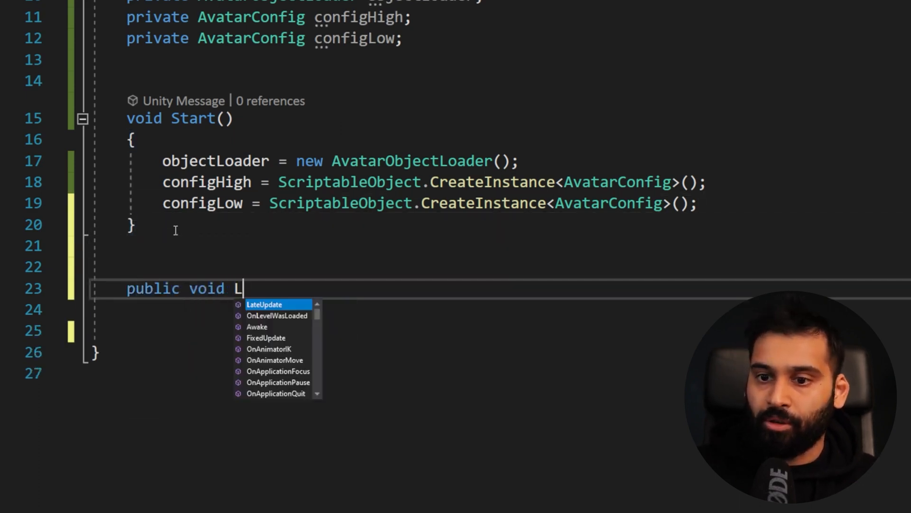
{"action": "type", "text": "oadHighCon"}
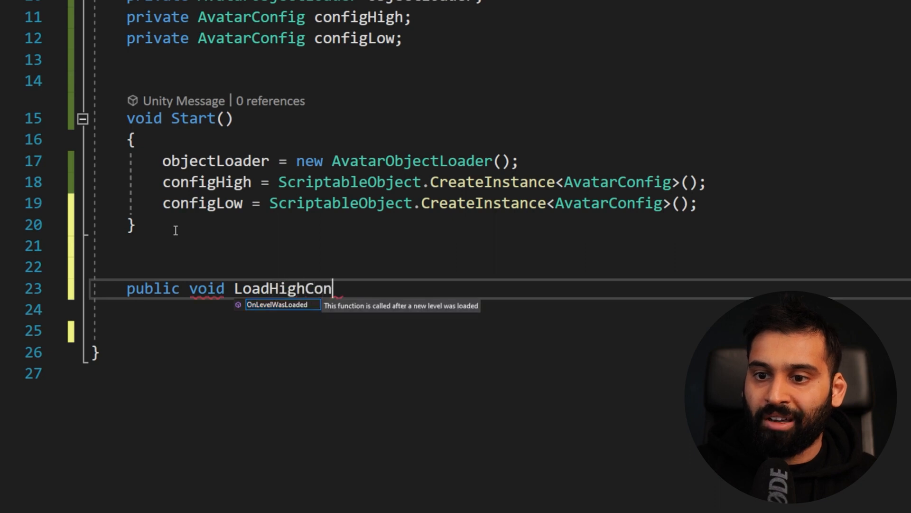
{"action": "type", "text": "fig()"}
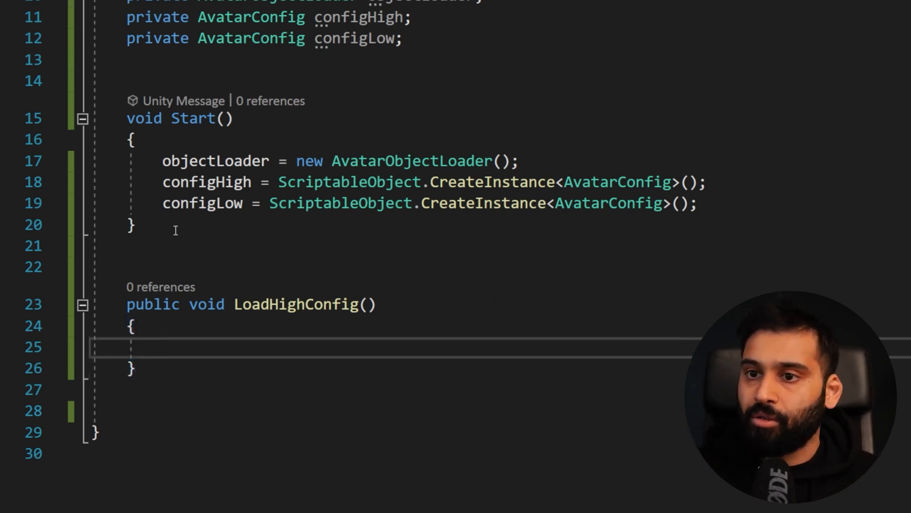
Step: Set configHigh.MeshLod = MeshLod.High inside LoadHighConfig
{"action": "type", "text": "configHigh.MeshLod"}
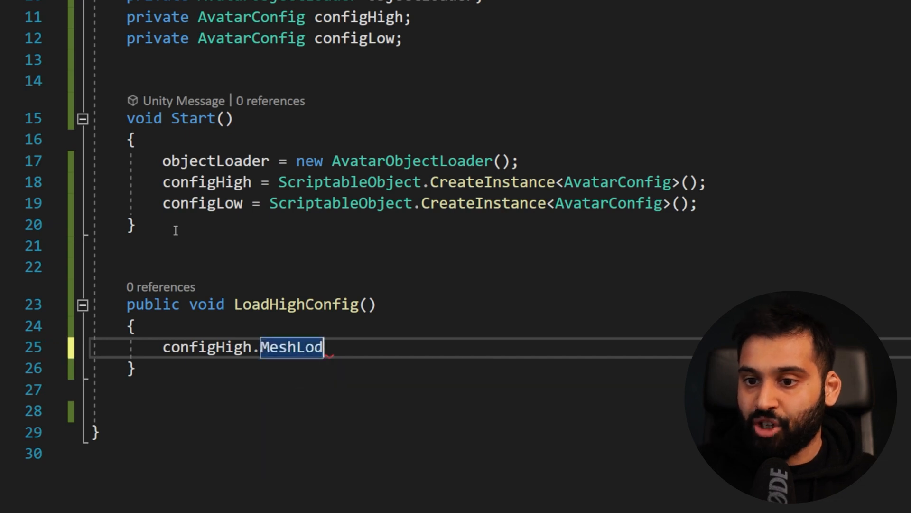
{"action": "type", "text": "= MeshLod"}
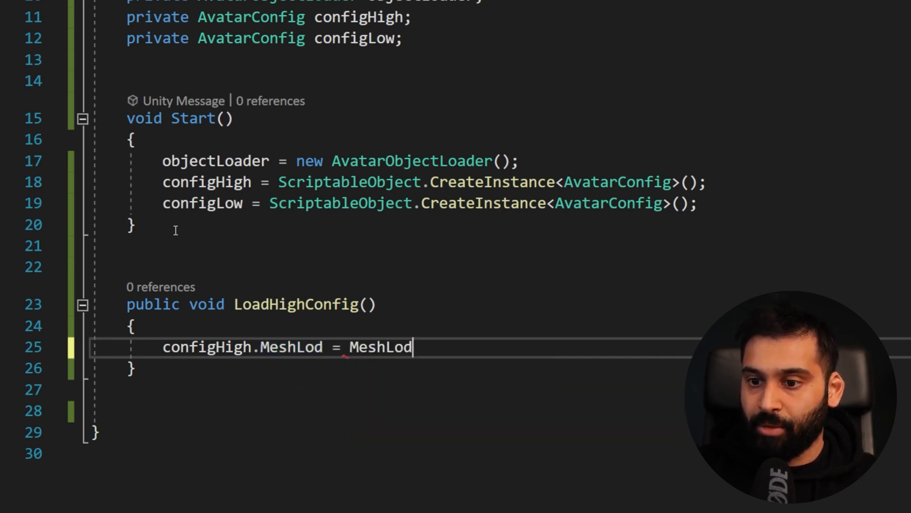
{"action": "type", "text": ".High;"}
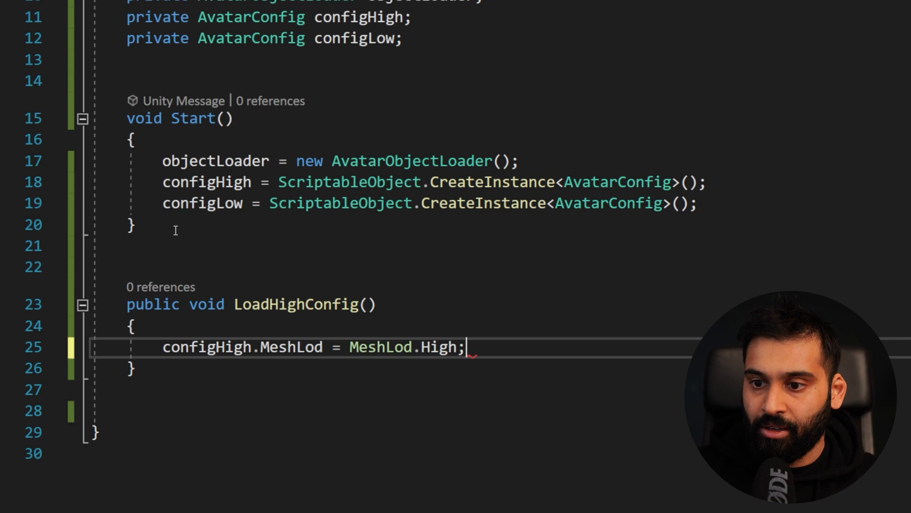
{"action": "key", "text": "BackSpace"}
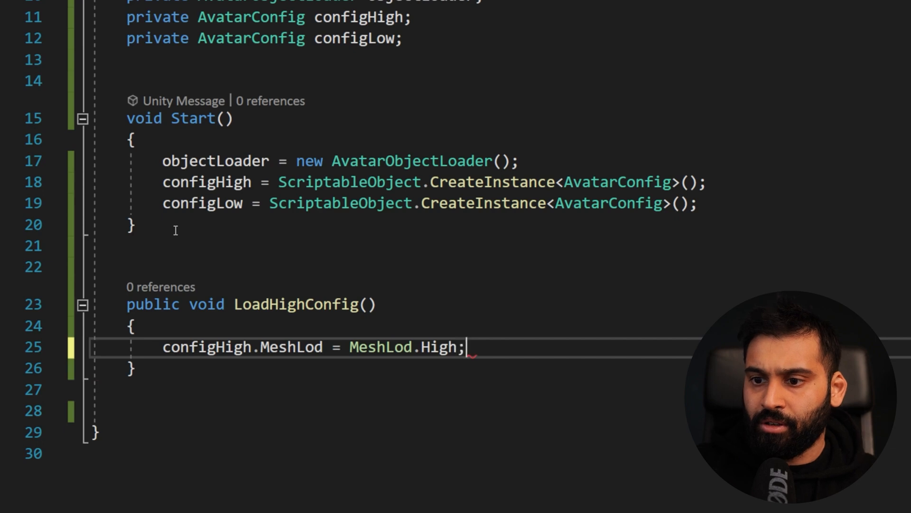
{"action": "key", "text": "Enter"}
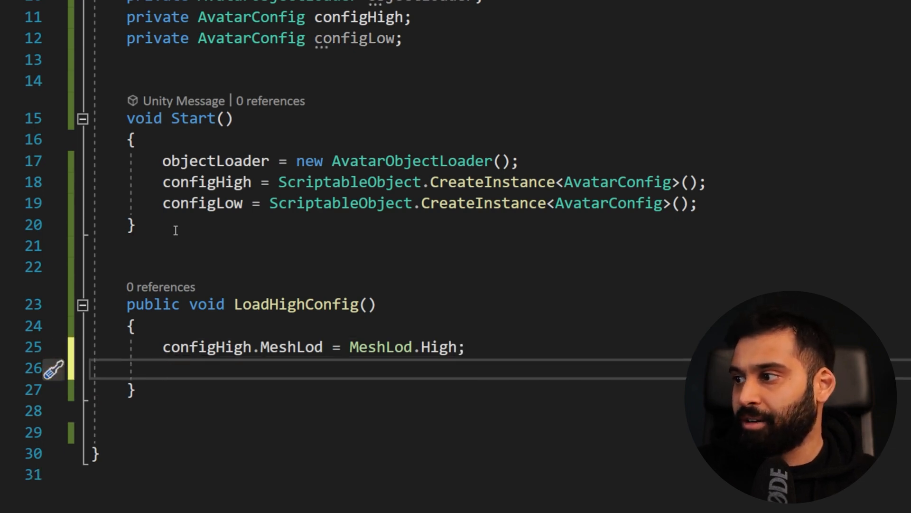
{"action": "type", "text": "avatar"}
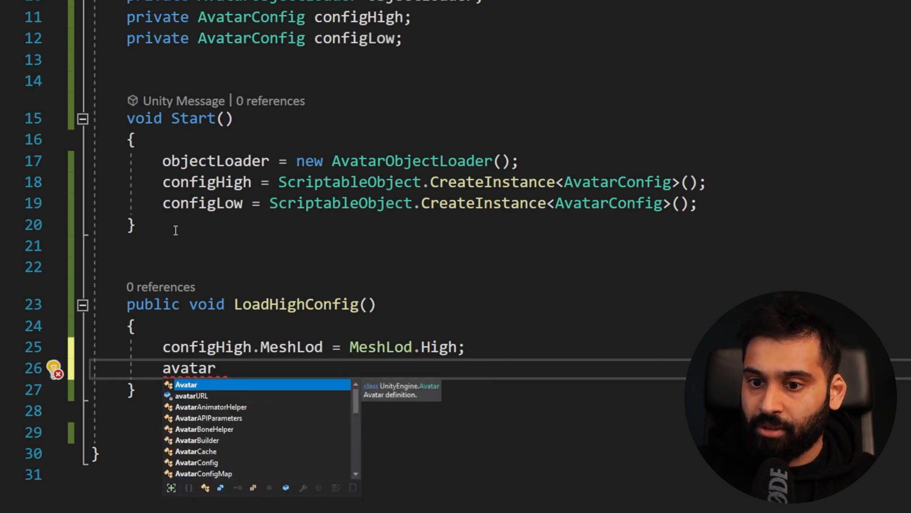
Step: Set configHigh's texture atlas to High (1024) in LoadHighConfig
{"action": "type", "text": "c"}
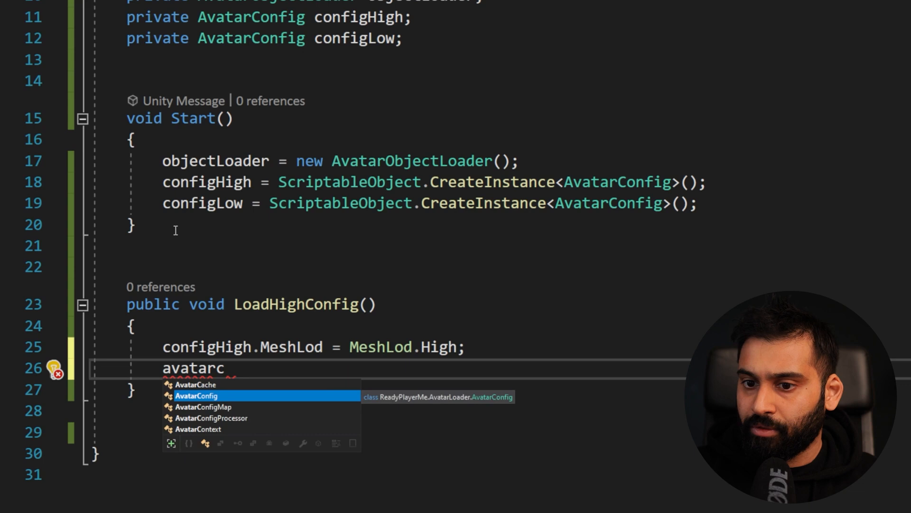
{"action": "type", "text": "configHigh."}
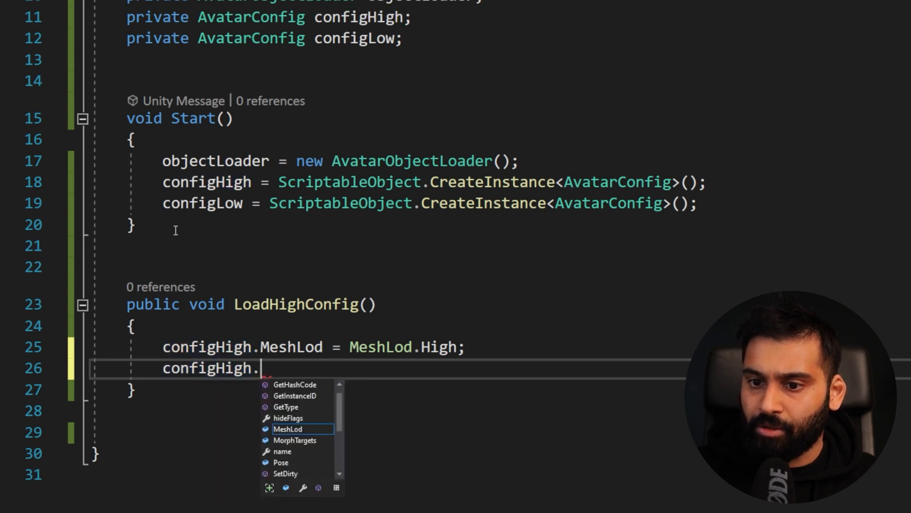
{"action": "type", "text": "te"}
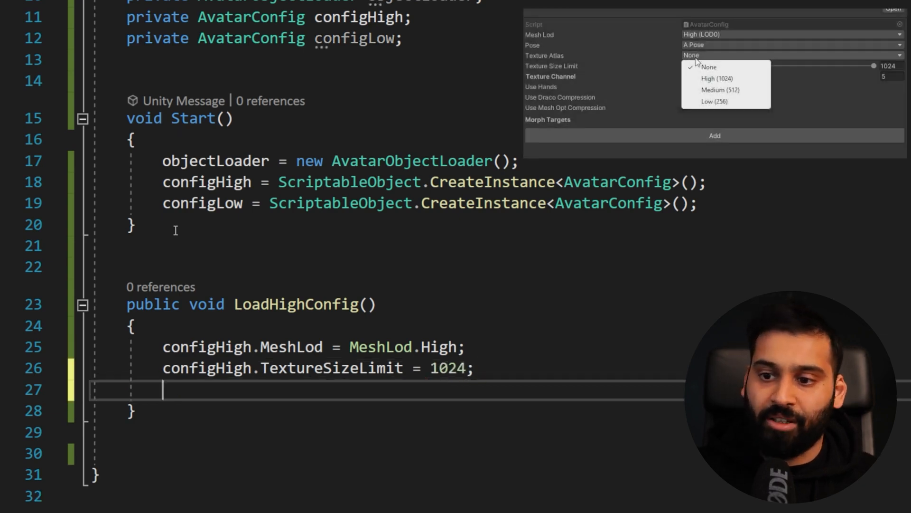
{"action": "left_click", "coordinate": [716, 78]}
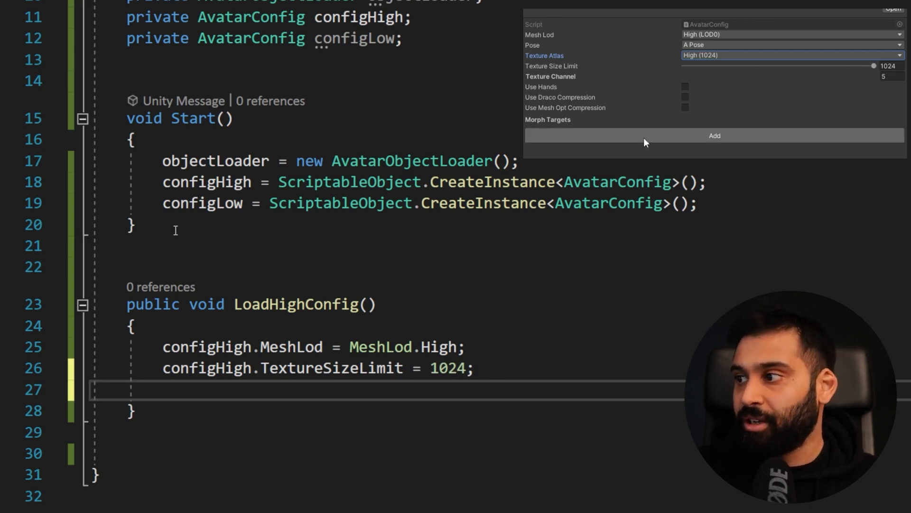
Step: Assign objectLoader.AvatarConfig = configHigh
{"action": "type", "text": "object"}
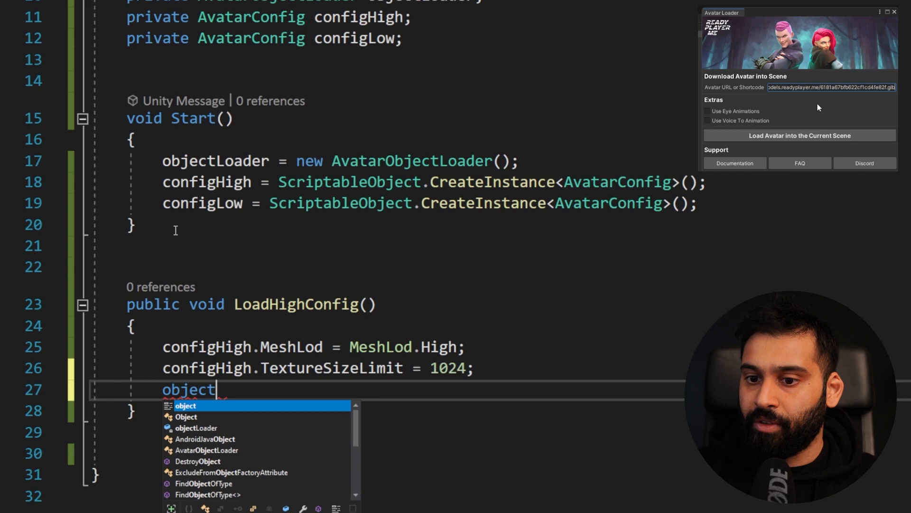
{"action": "type", "text": "Loader"}
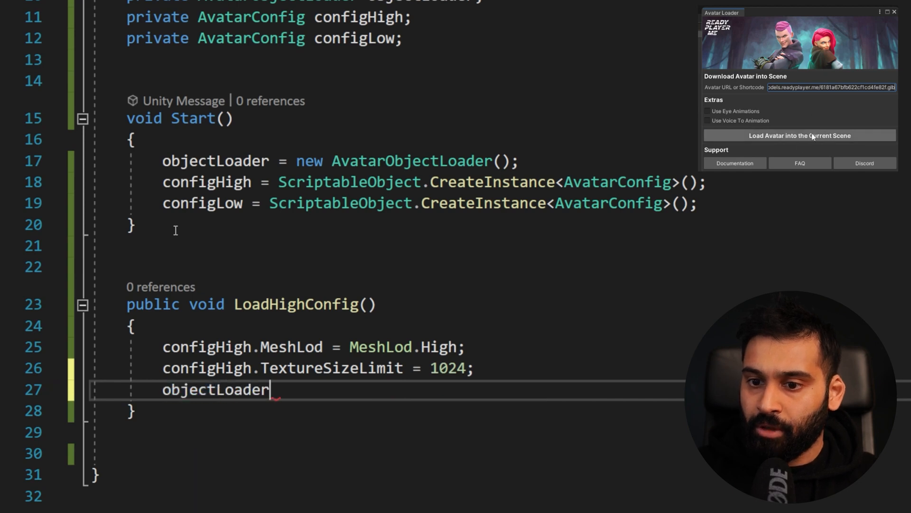
{"action": "type", "text": ".a"}
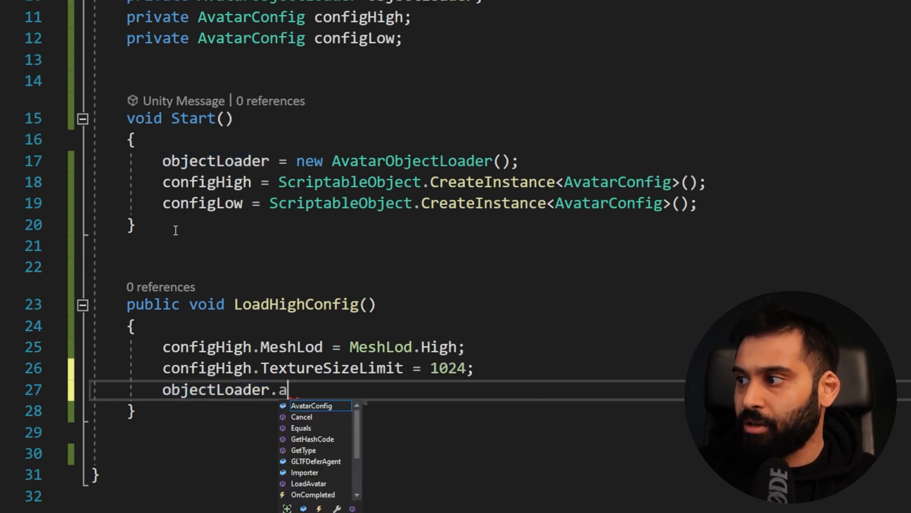
{"action": "type", "text": "vatarConfig ="}
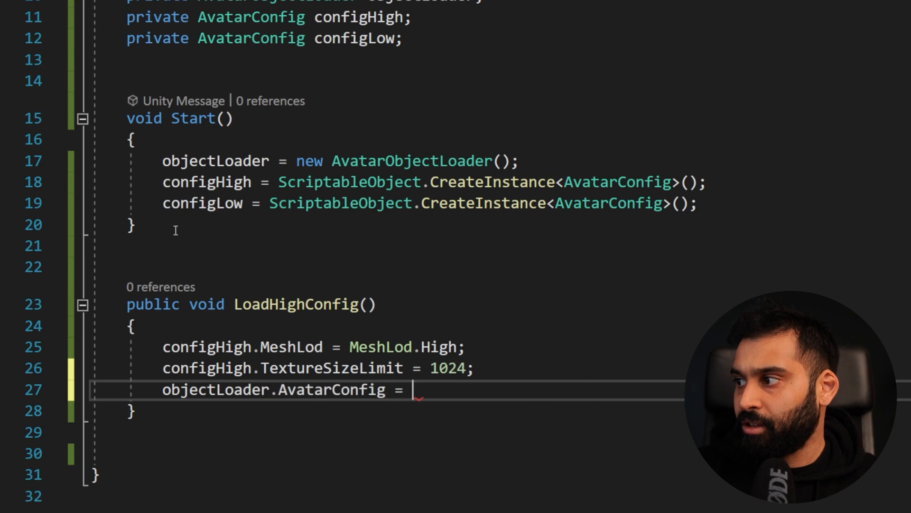
{"action": "type", "text": "configHigh;"}
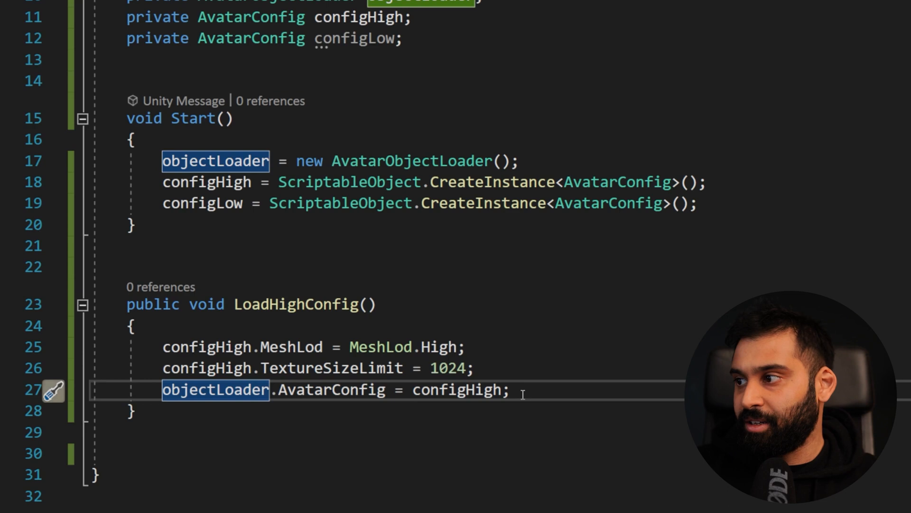
Step: Call objectLoader.LoadAvatar(avatarURL) and select the whole method for copying
{"action": "type", "text": "o"}
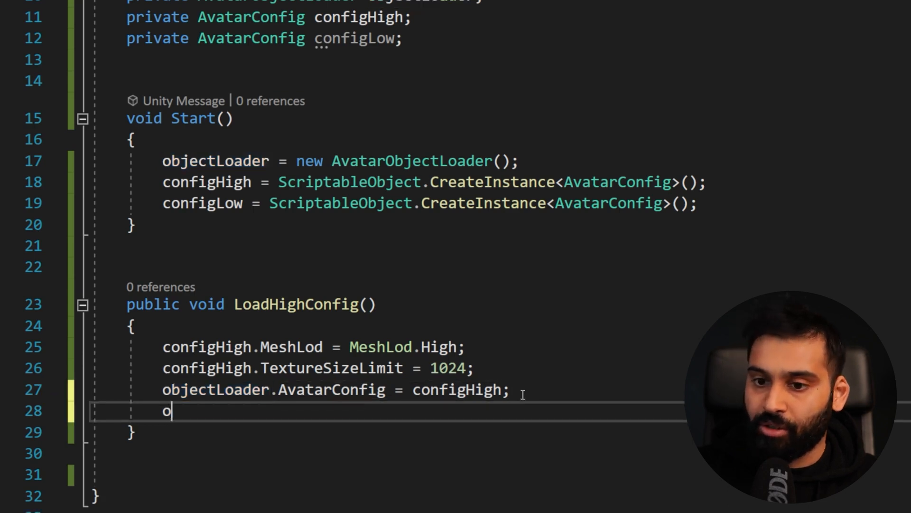
{"action": "type", "text": "objectL"}
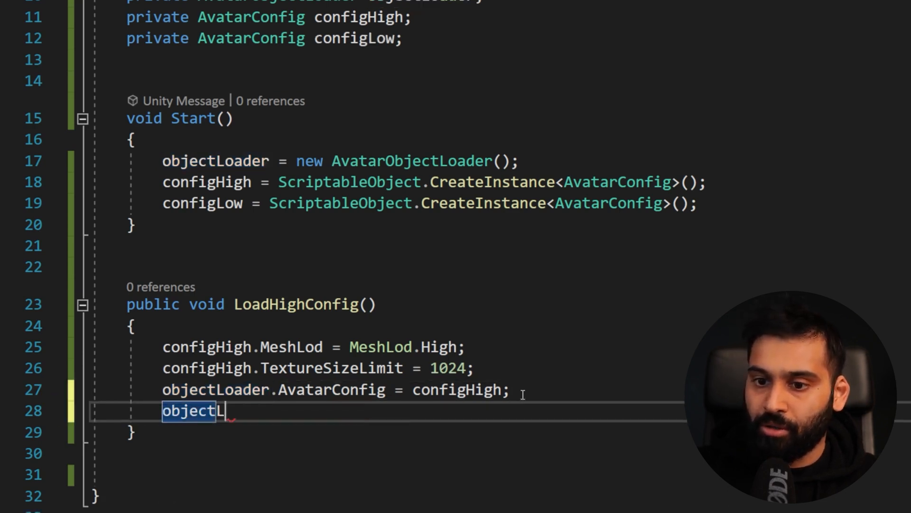
{"action": "type", "text": "oader.load"}
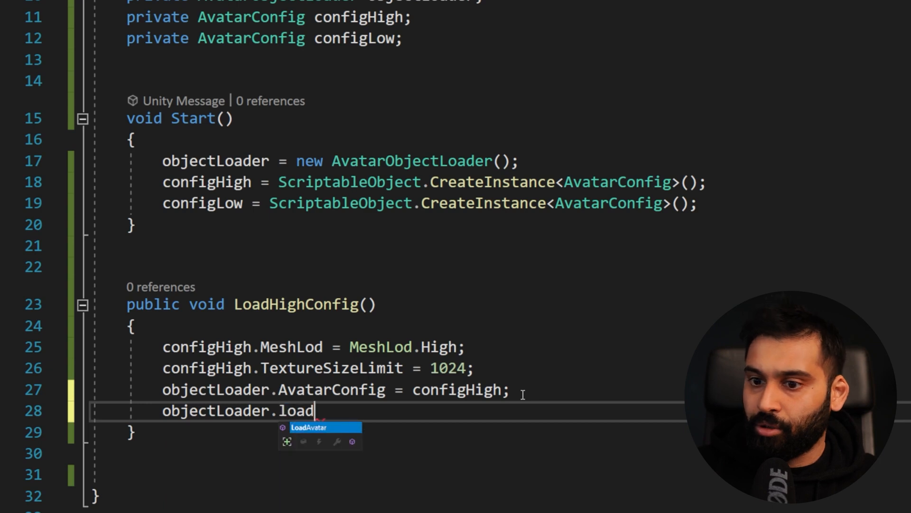
{"action": "type", "text": "Avatar("}
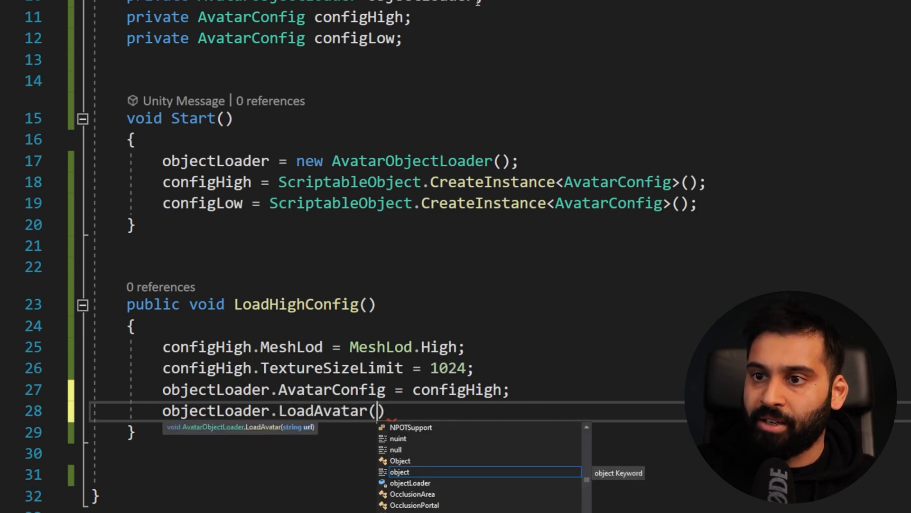
{"action": "type", "text": "avat"}
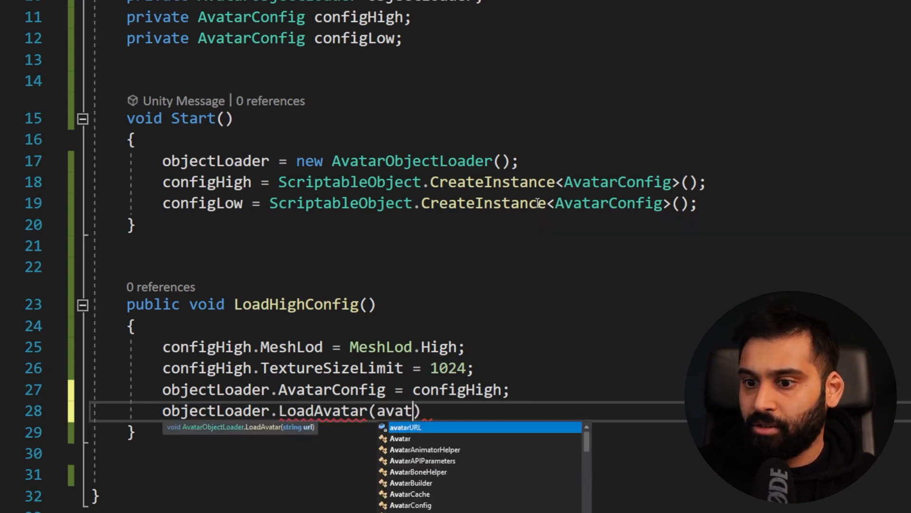
{"action": "key", "text": "Tab"}
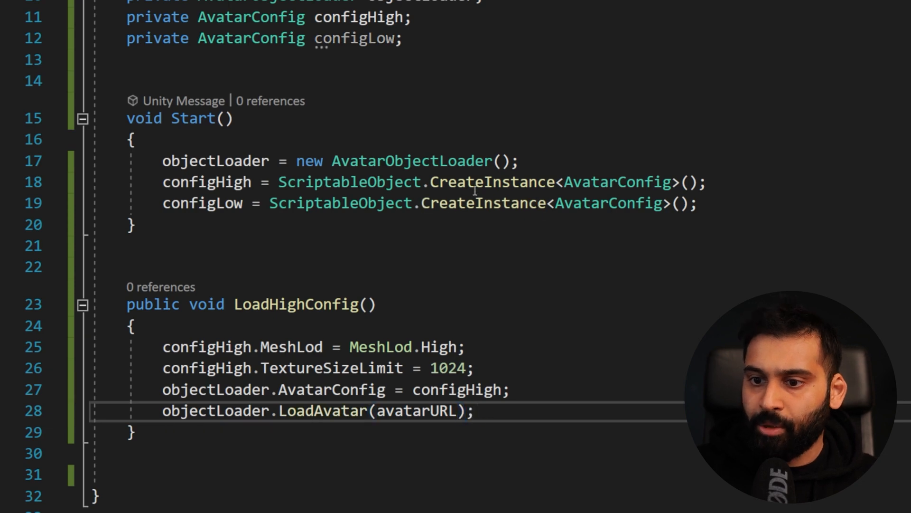
{"action": "scroll", "scroll_direction": "down", "scroll_amount": 3}
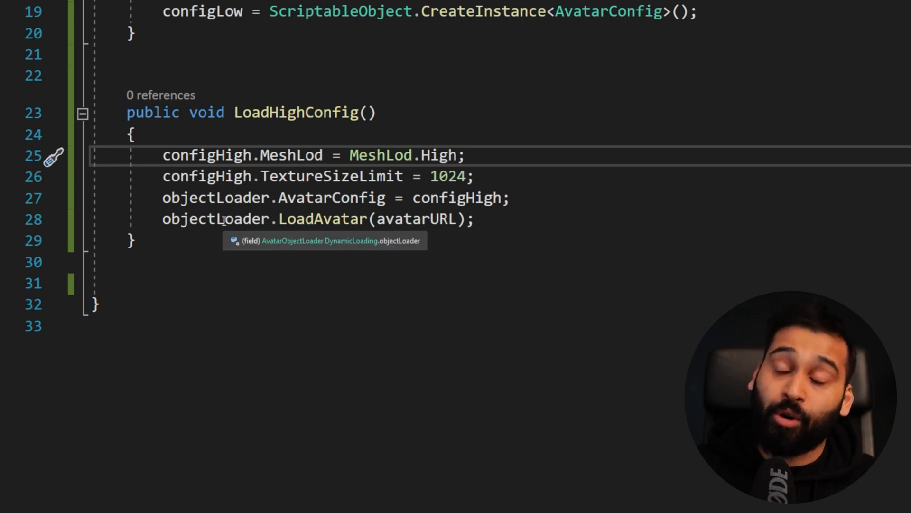
{"action": "left_click_drag", "start_coordinate": [163, 177], "coordinate": [134, 240]}
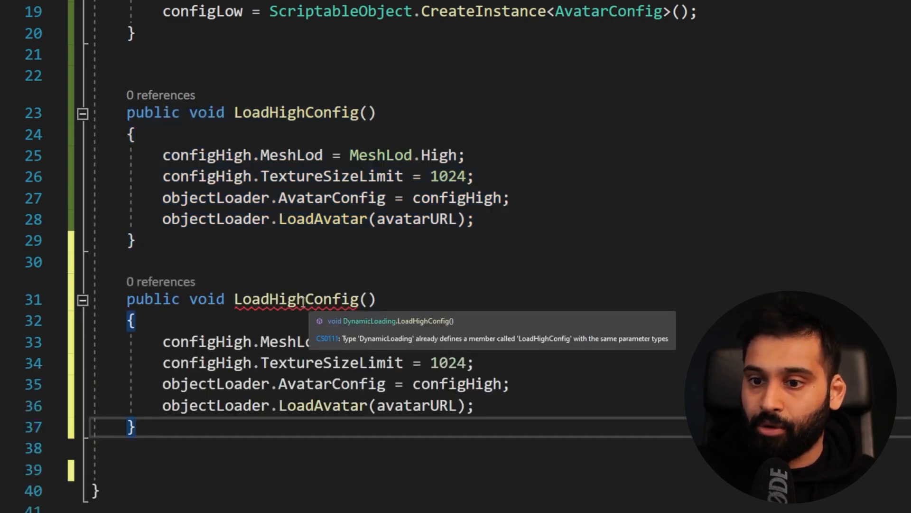
Step: Add a pasted copy of LoadHighConfig as LoadLowConfig and begin switching it to low mesh settings
{"action": "type", "text": "LoadConfig"}
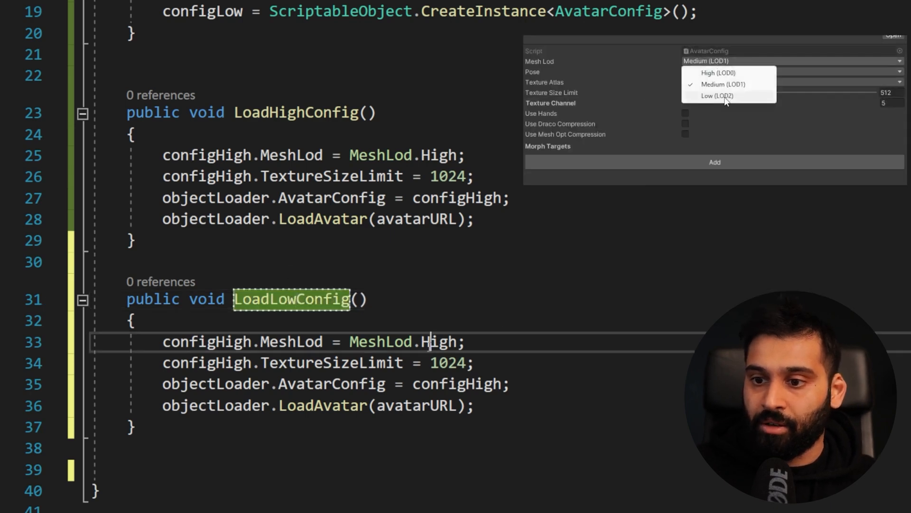
{"action": "left_click", "coordinate": [716, 96]}
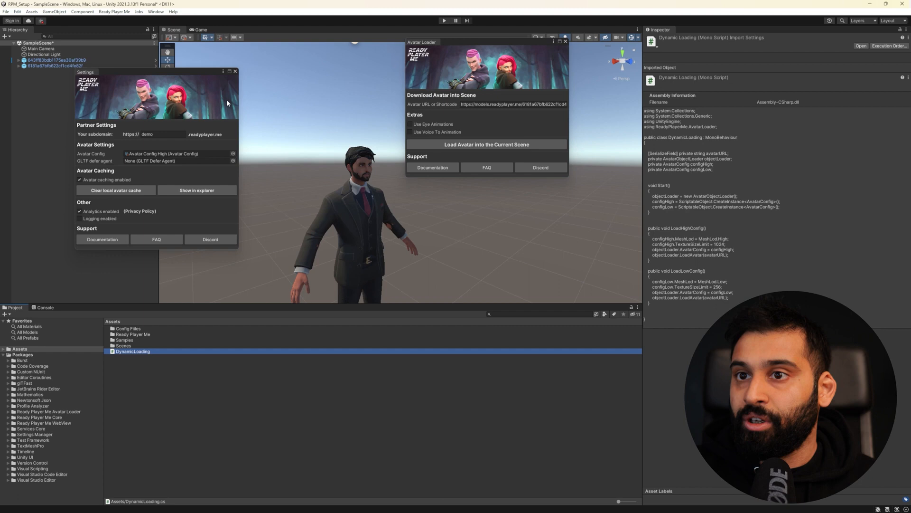
Step: Create an empty AvatarLoader object with the DynamicLoading script and its Ready Player Me .glb avatar URL
{"action": "left_click", "coordinate": [236, 71]}
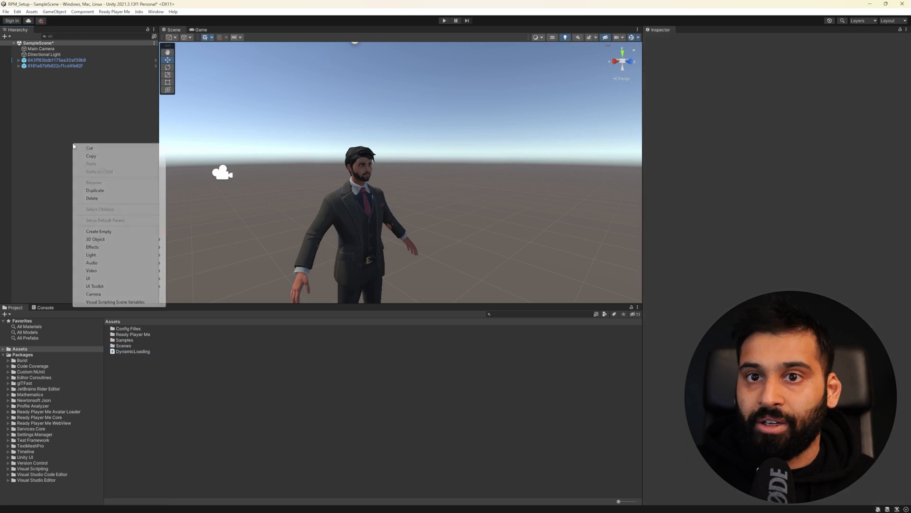
{"action": "left_click", "coordinate": [99, 230]}
{"action": "type", "text": "AvatarL"}
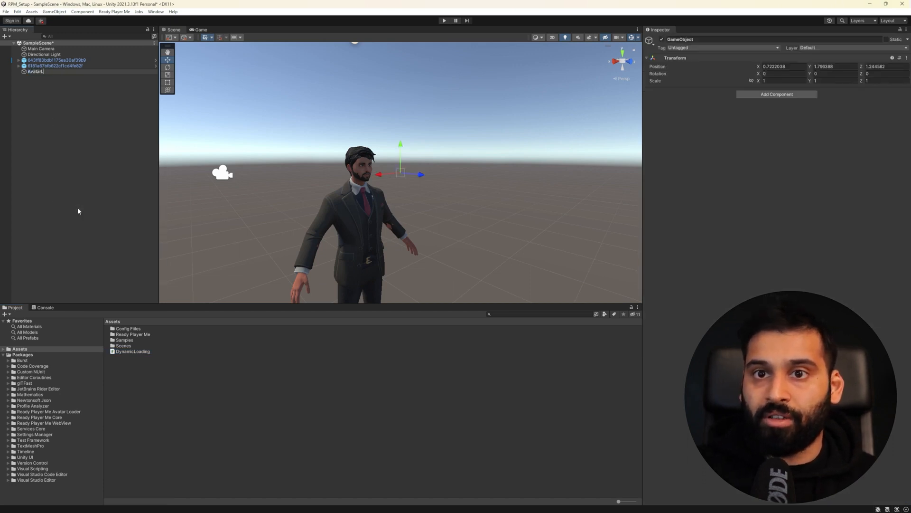
{"action": "left_click", "coordinate": [40, 72]}
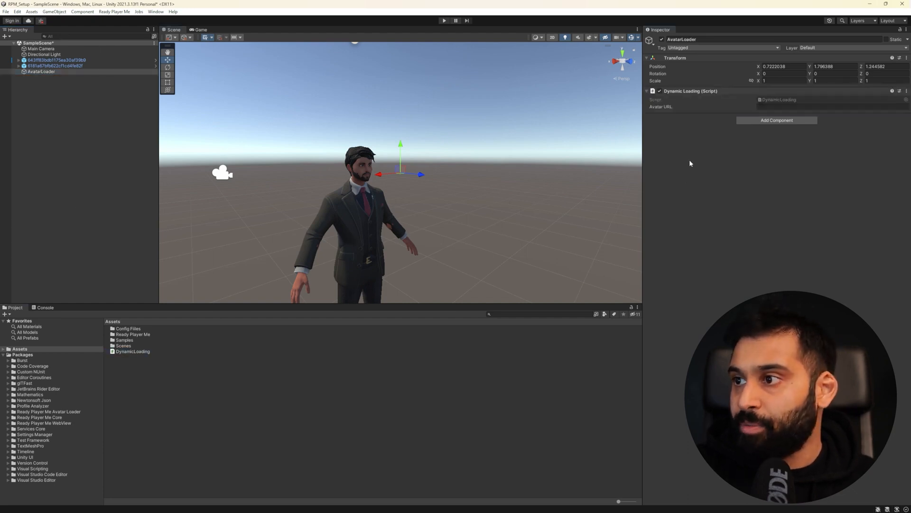
{"action": "type", "text": "https://models.readyplayer.me/6181a67bfb622cf1cd4fe82f.glb"}
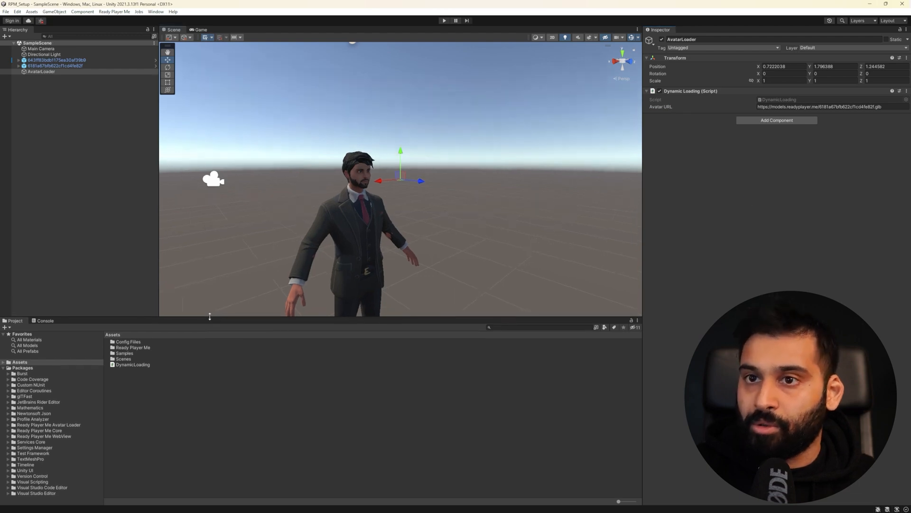
{"action": "right_click", "coordinate": [41, 71]}
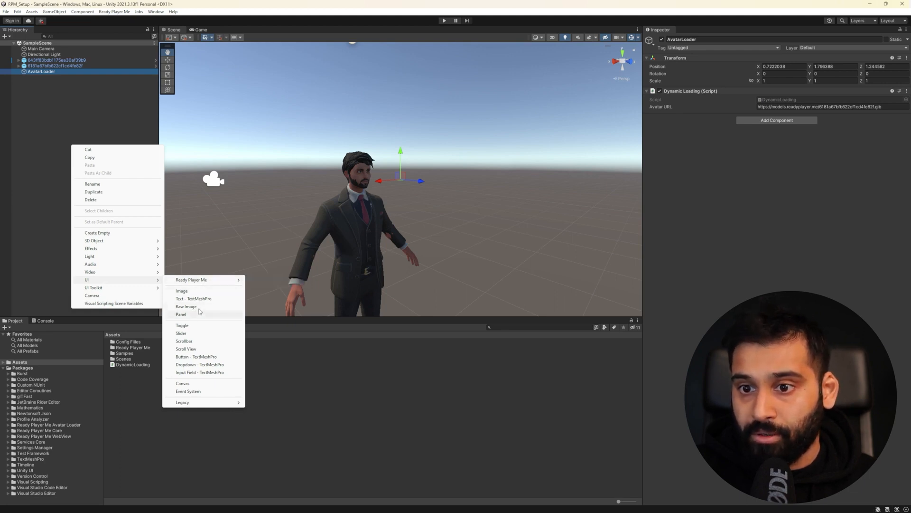
Step: Add a TextMeshPro UI button, importing TMP Essentials, and label it High
{"action": "left_click", "coordinate": [195, 356]}
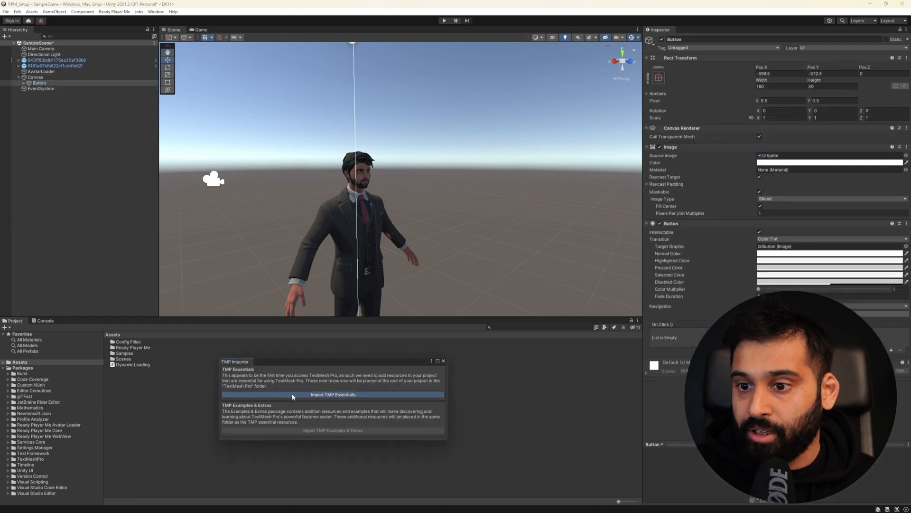
{"action": "left_click", "coordinate": [333, 394]}
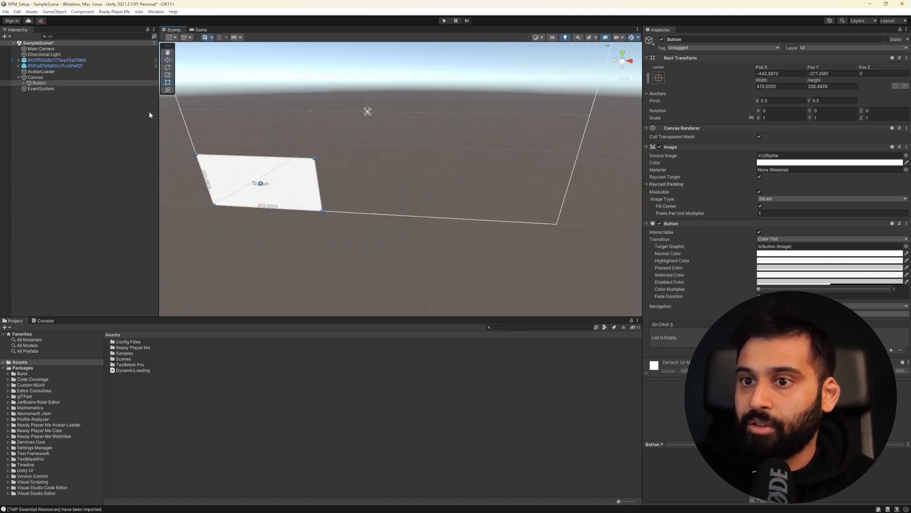
{"action": "left_click", "coordinate": [50, 88]}
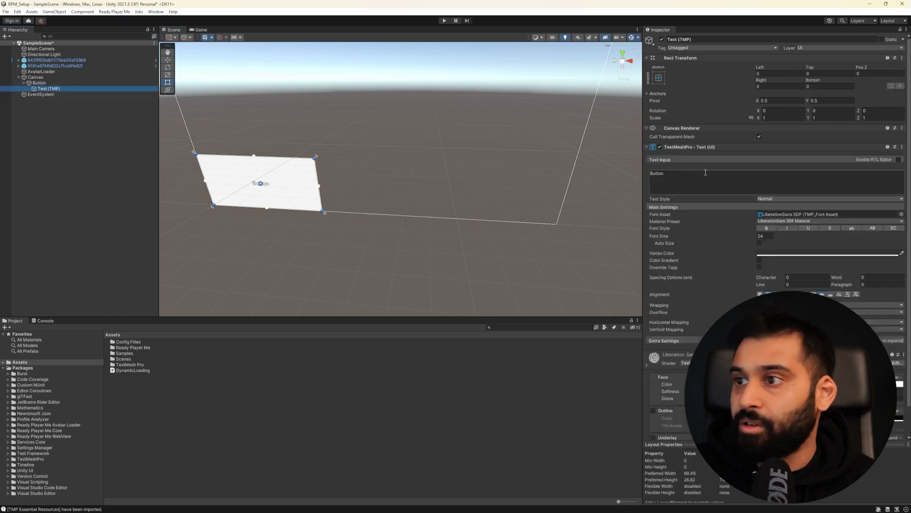
{"action": "type", "text": "High (1"}
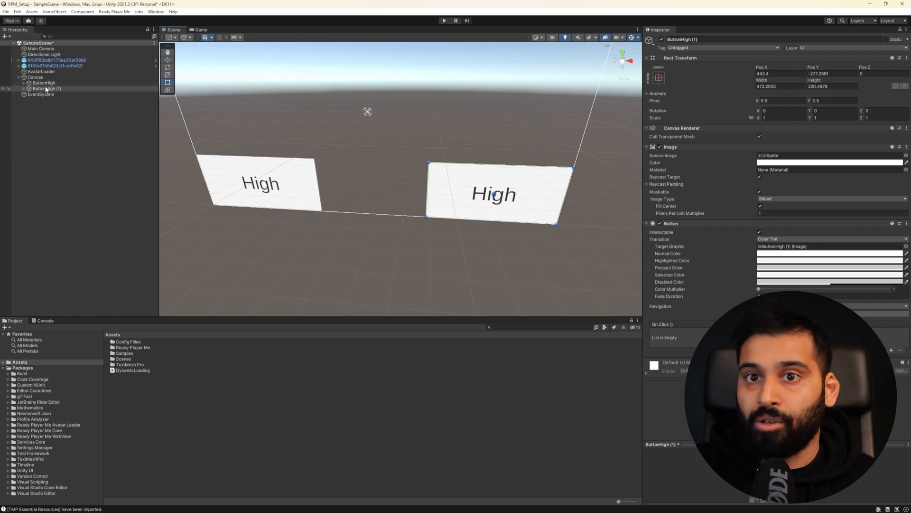
Step: Duplicate the button as ButtonLow and relabel its text Low
{"action": "double_click", "coordinate": [45, 88]}
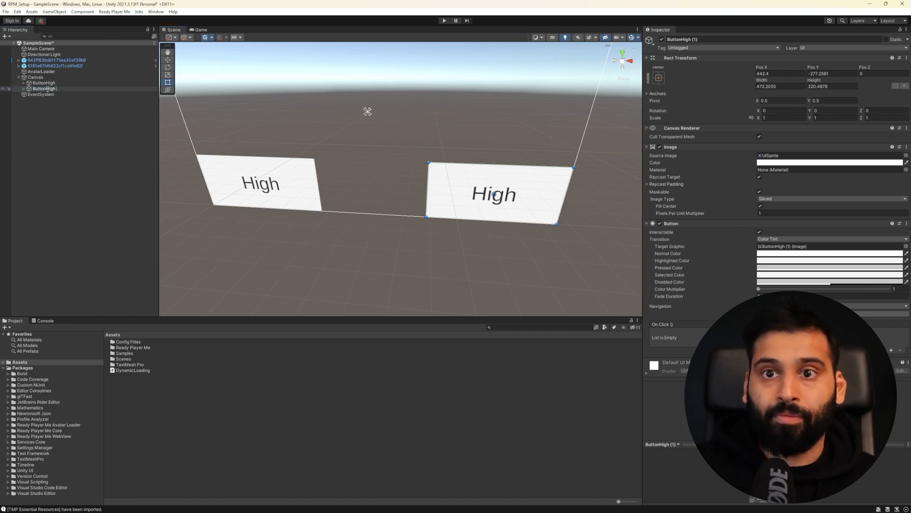
{"action": "left_click", "coordinate": [43, 88]}
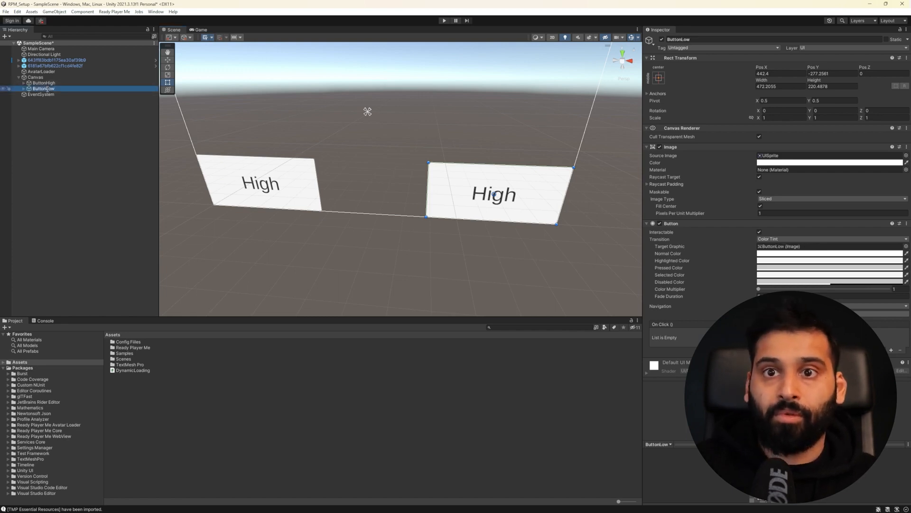
{"action": "left_click", "coordinate": [50, 94]}
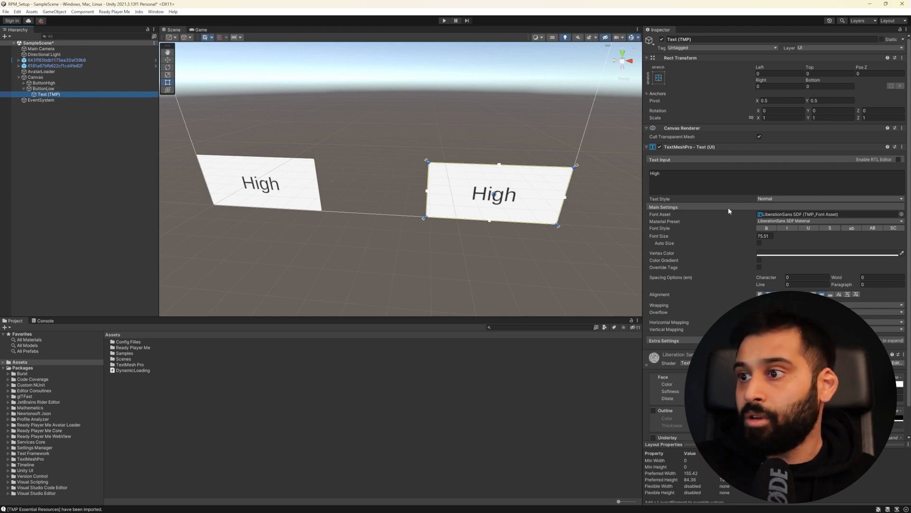
{"action": "type", "text": "Low"}
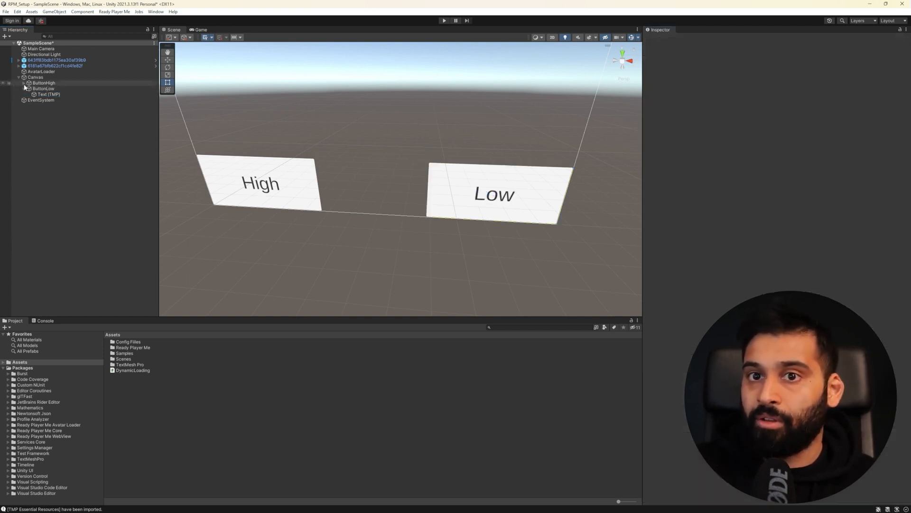
Step: Wire ButtonHigh to call LoadHighConfig and select the old loaded avatars for deletion
{"action": "left_click", "coordinate": [42, 83]}
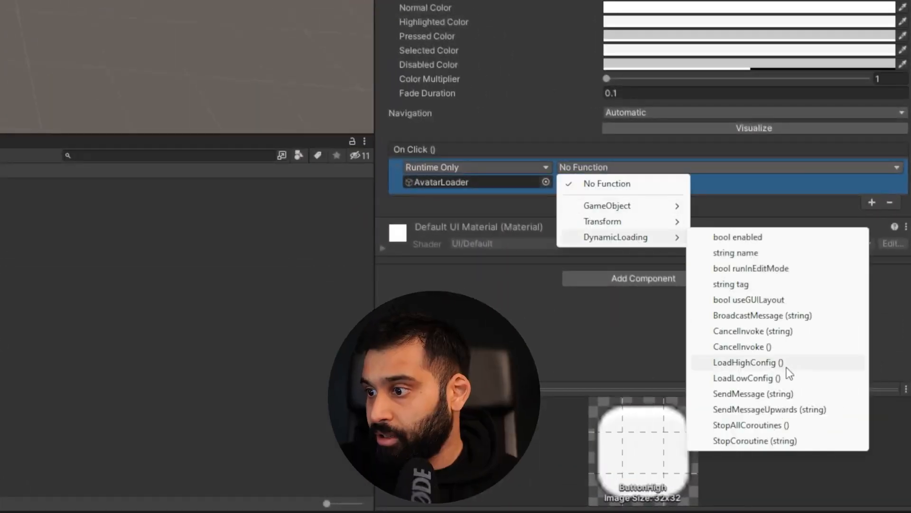
{"action": "left_click", "coordinate": [747, 361]}
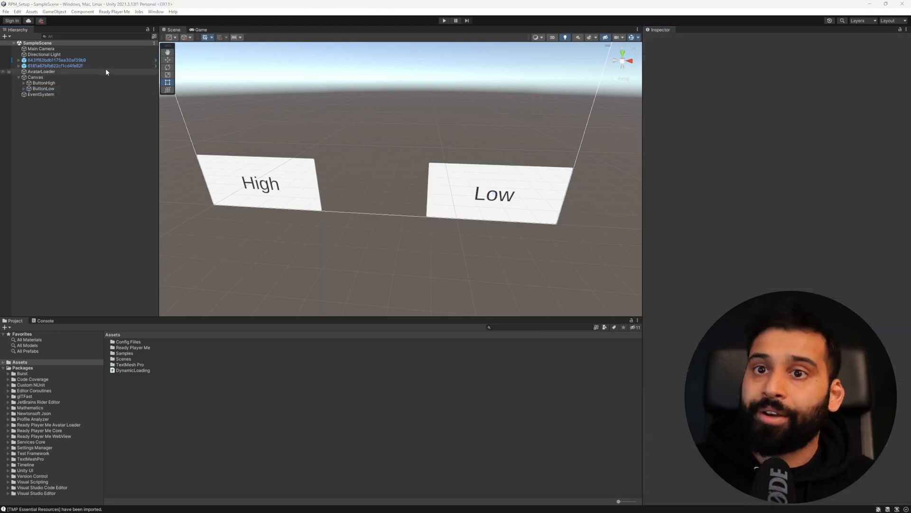
{"action": "left_click", "coordinate": [56, 60]}
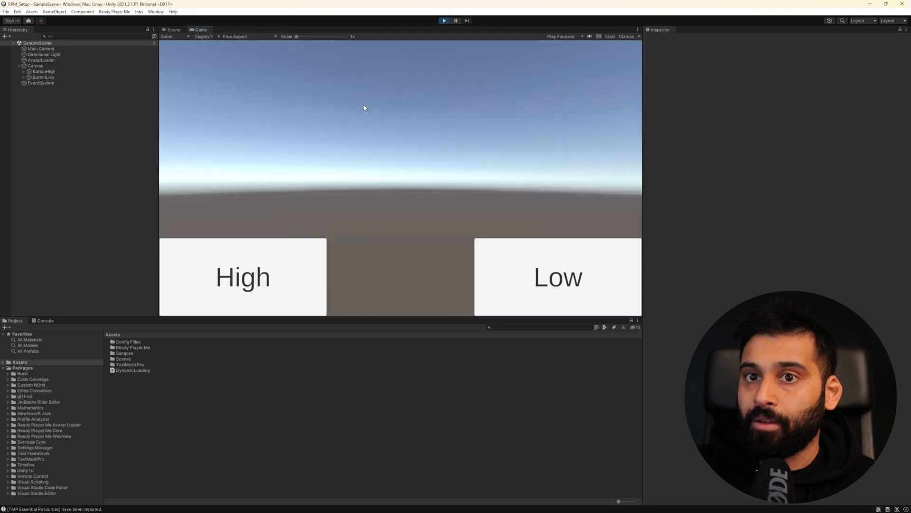
{"action": "mouse_move", "coordinate": [267, 83]}
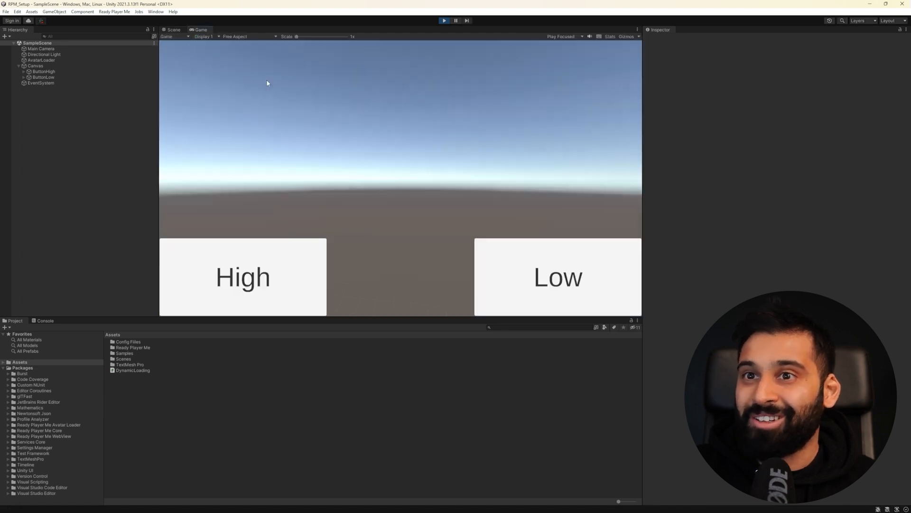
Step: Load the suited avatar via the High button, inspect it framed up close, then stop play mode
{"action": "left_click", "coordinate": [173, 29]}
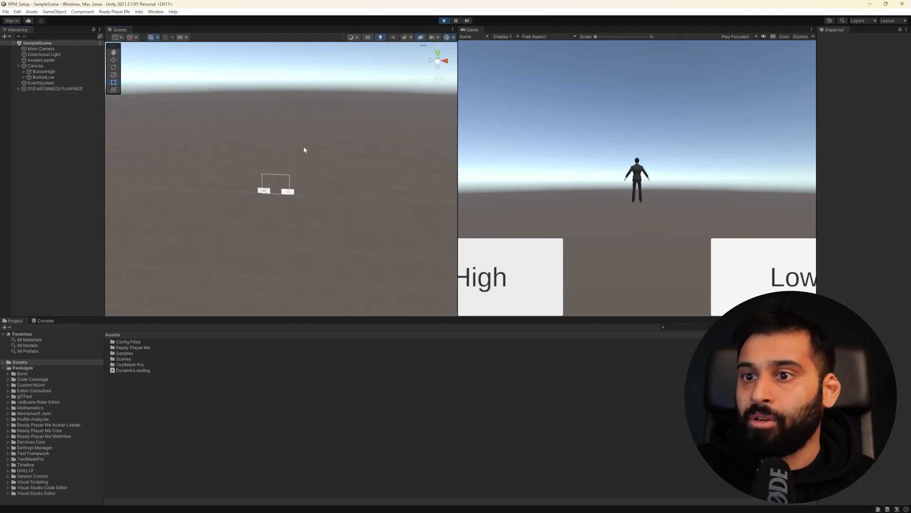
{"action": "left_click", "coordinate": [53, 89]}
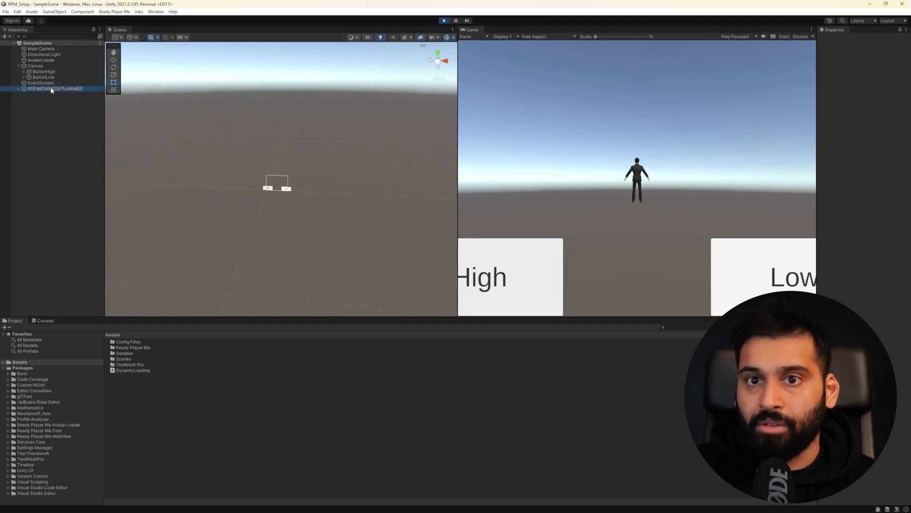
{"action": "left_click", "coordinate": [55, 89]}
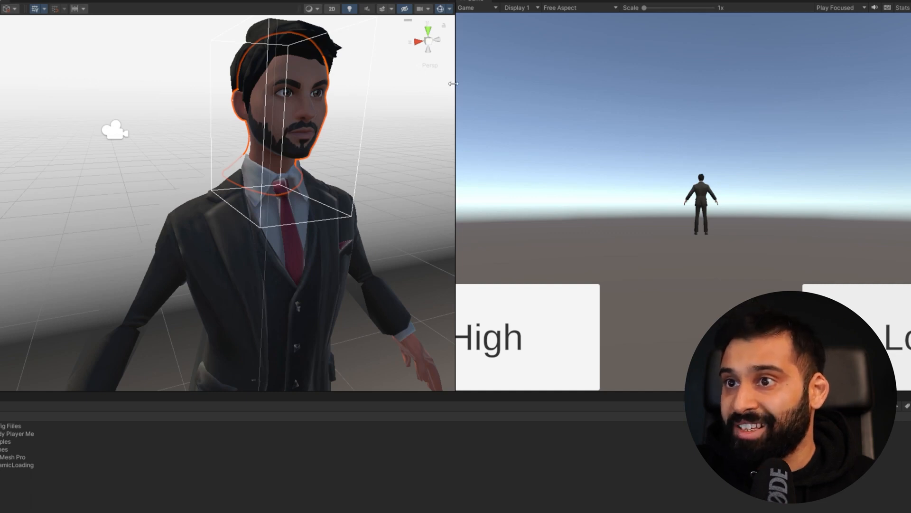
{"action": "left_click", "coordinate": [905, 6]}
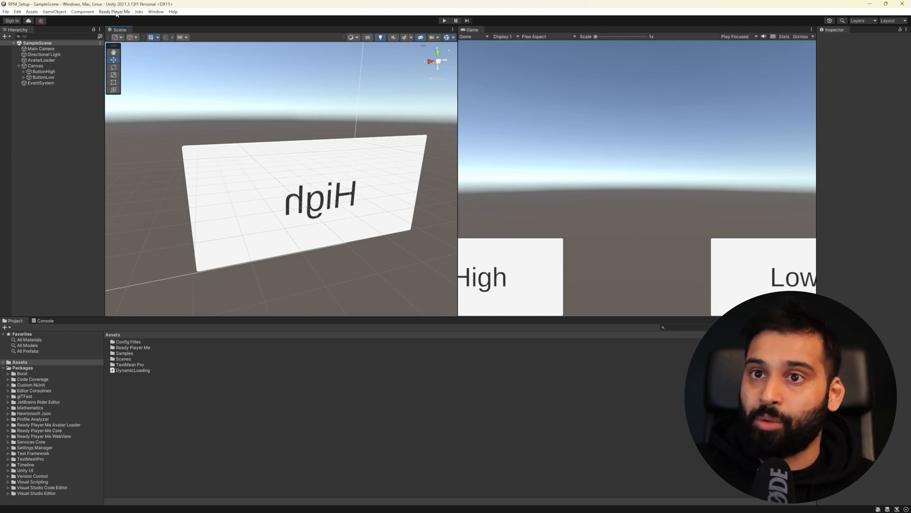
Step: Import the AvatarLod sample of the Ready Player Me Avatar Loader package via the Package Manager
{"action": "left_click", "coordinate": [114, 11]}
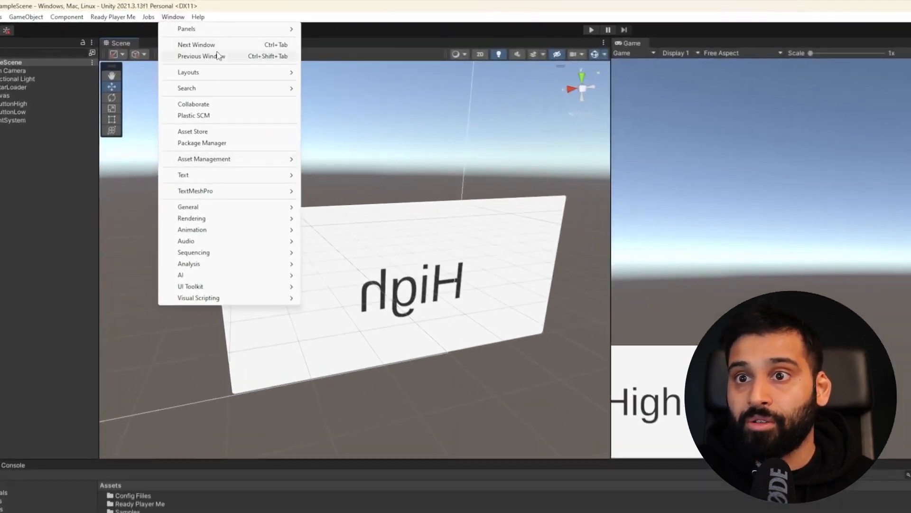
{"action": "left_click", "coordinate": [201, 142]}
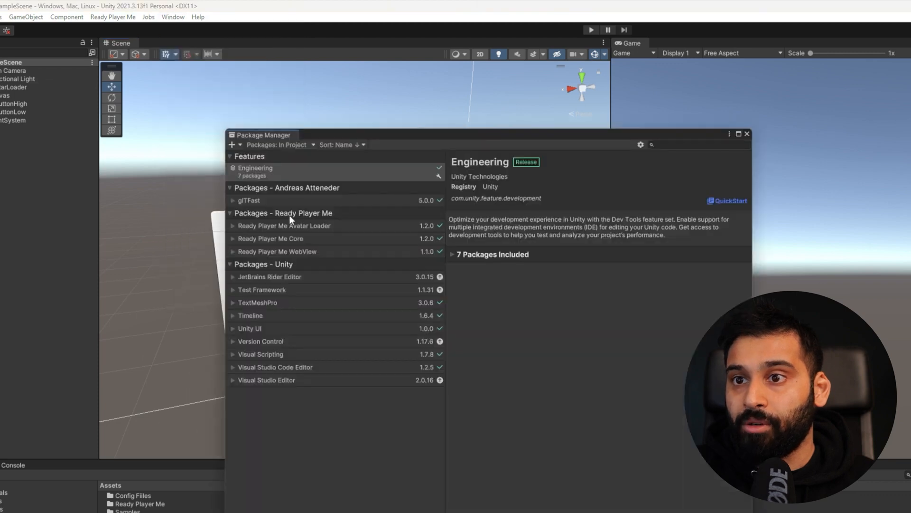
{"action": "left_click_drag", "start_coordinate": [262, 134], "coordinate": [170, 27]}
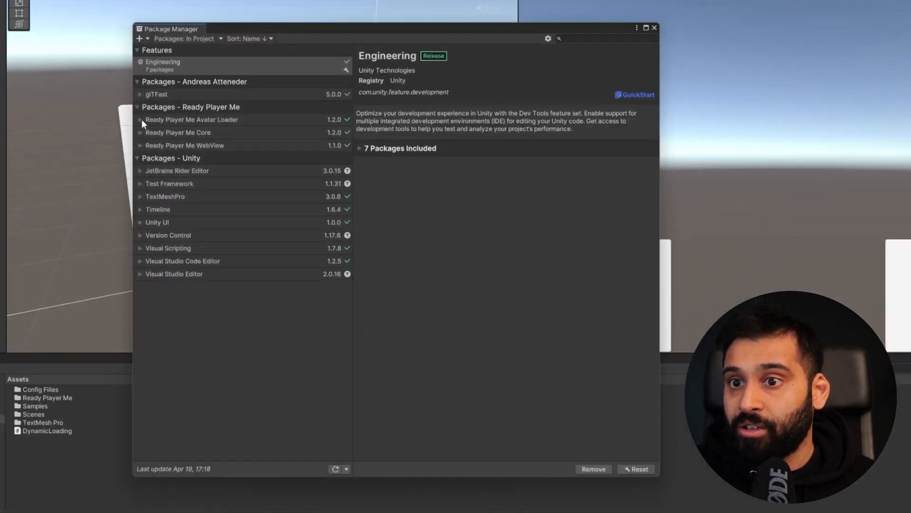
{"action": "left_click", "coordinate": [191, 120]}
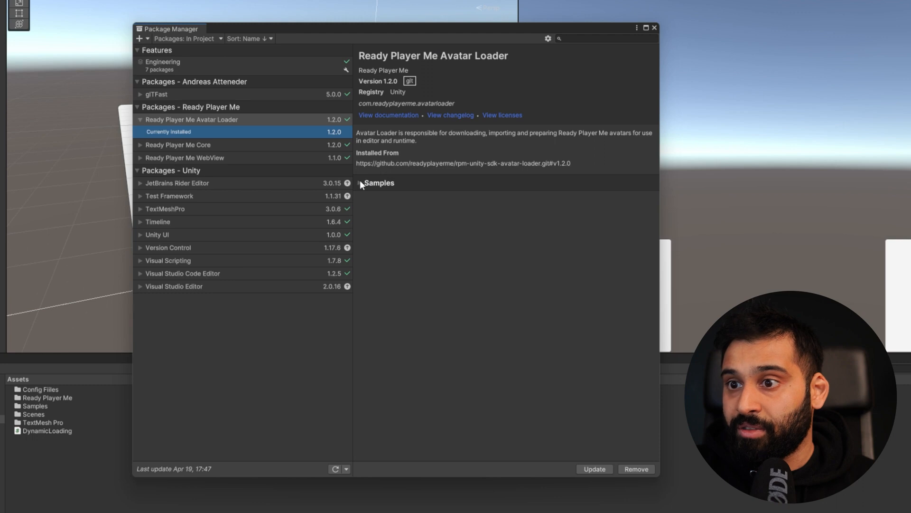
{"action": "left_click", "coordinate": [359, 182]}
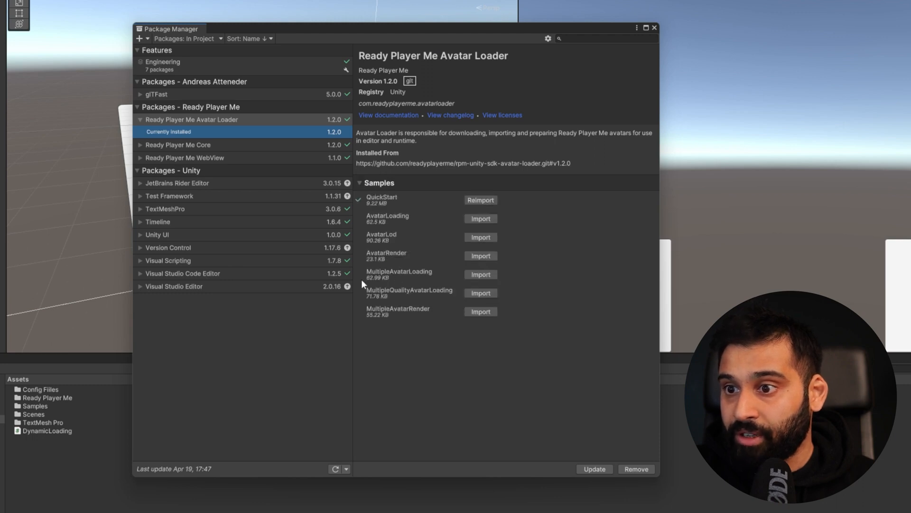
{"action": "mouse_move", "coordinate": [405, 238]}
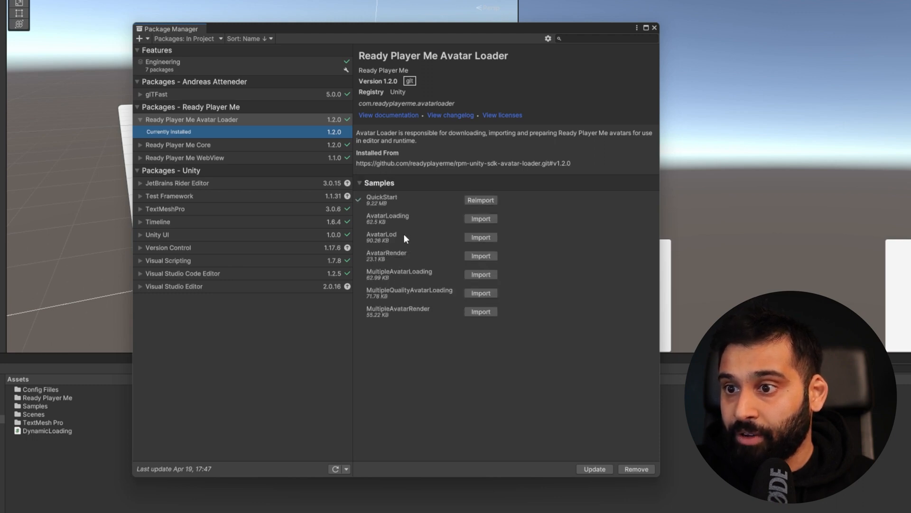
{"action": "left_click", "coordinate": [481, 236]}
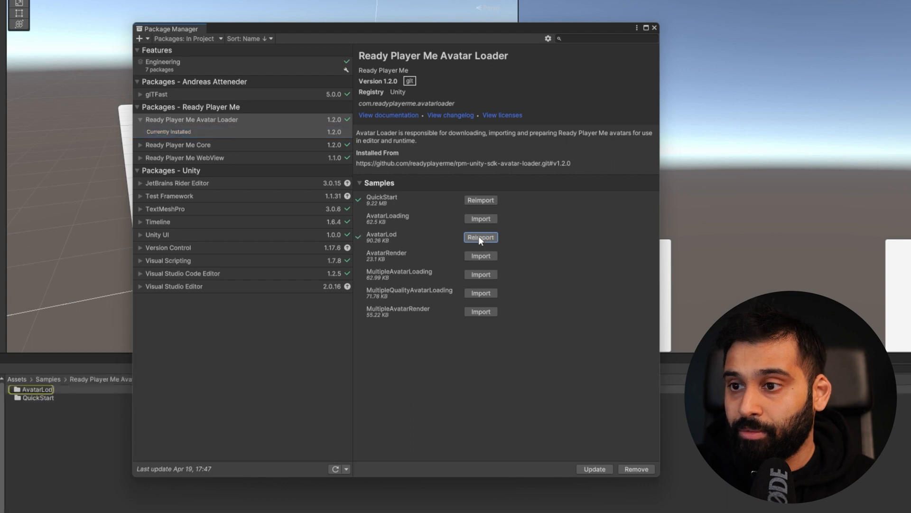
{"action": "left_click", "coordinate": [480, 237]}
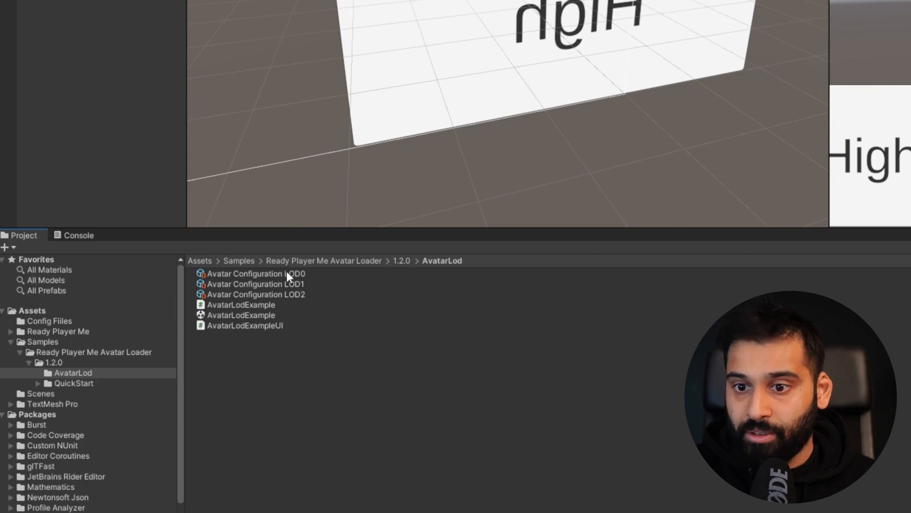
Step: Run the AvatarLodExample scene in play mode
{"action": "left_click", "coordinate": [255, 294]}
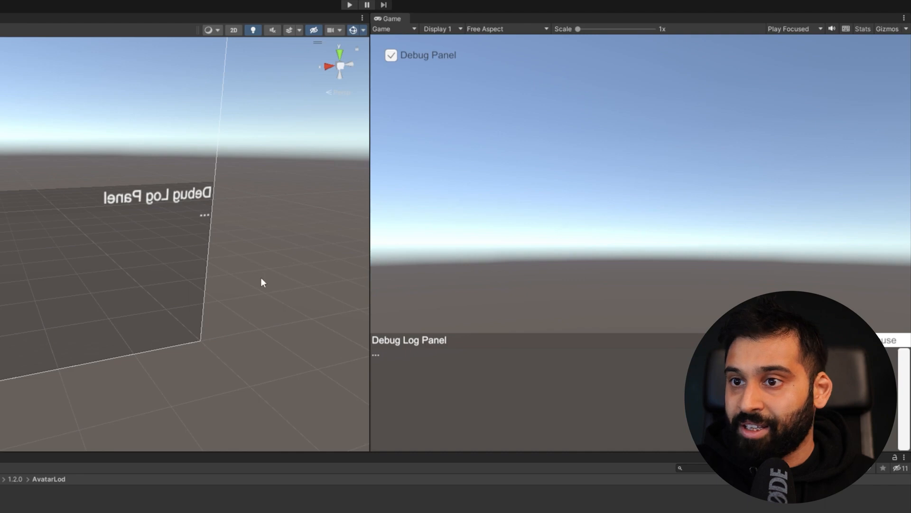
{"action": "left_click", "coordinate": [348, 5]}
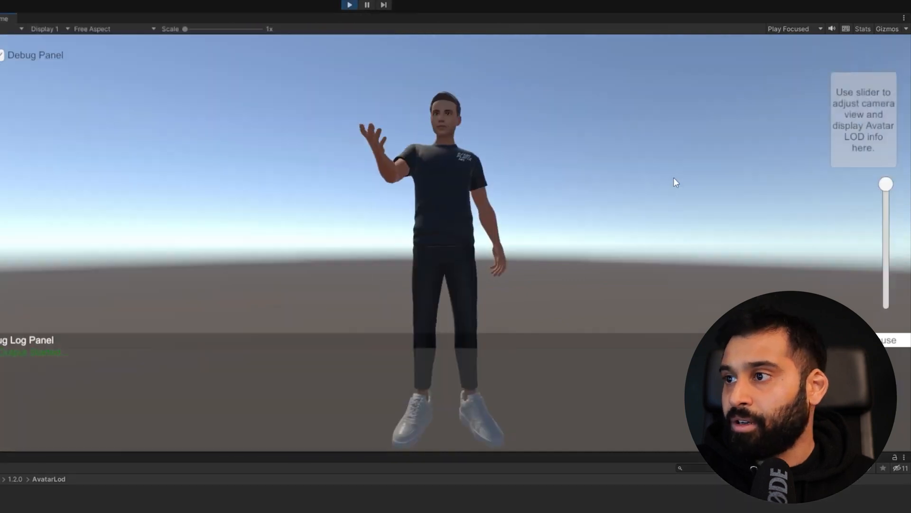
Step: Slide the camera distance back and forth so the avatar swaps between LOD0, LOD1 and LOD2
{"action": "left_click_drag", "start_coordinate": [886, 184], "coordinate": [885, 193]}
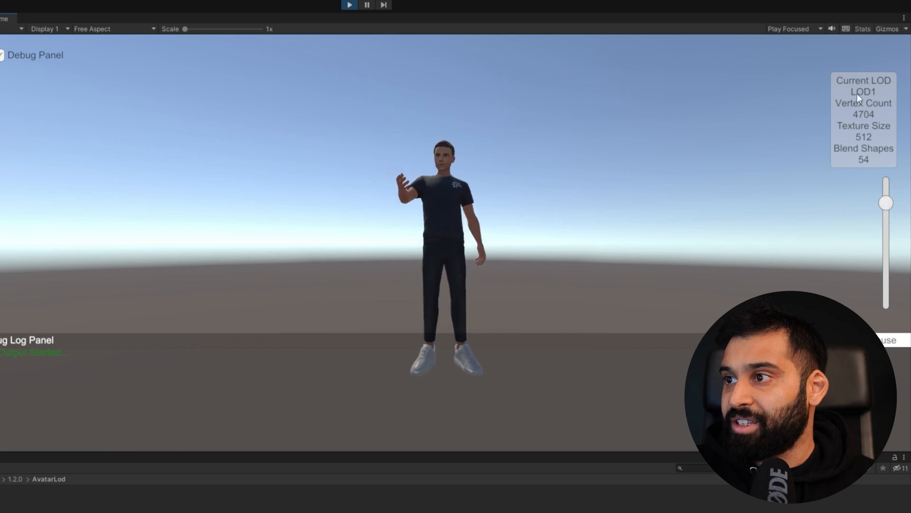
{"action": "left_click_drag", "start_coordinate": [885, 202], "coordinate": [885, 186]}
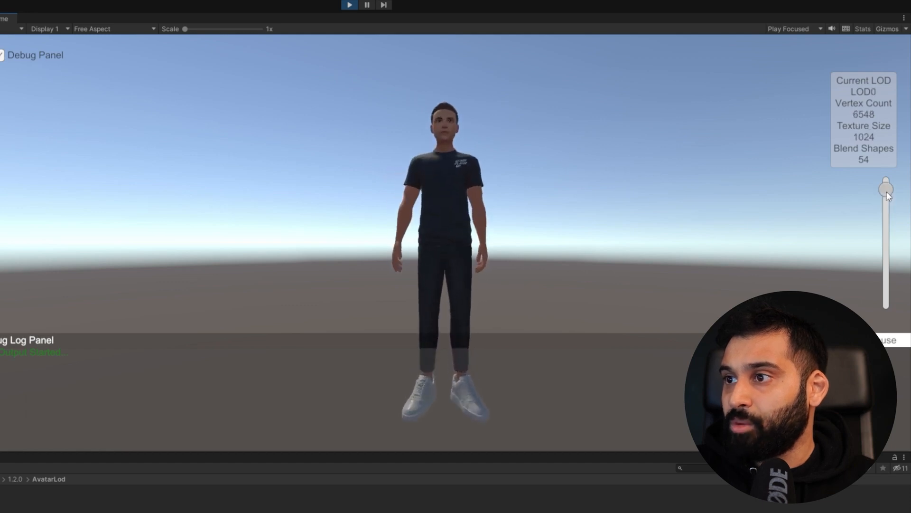
{"action": "left_click_drag", "start_coordinate": [887, 192], "coordinate": [886, 230]}
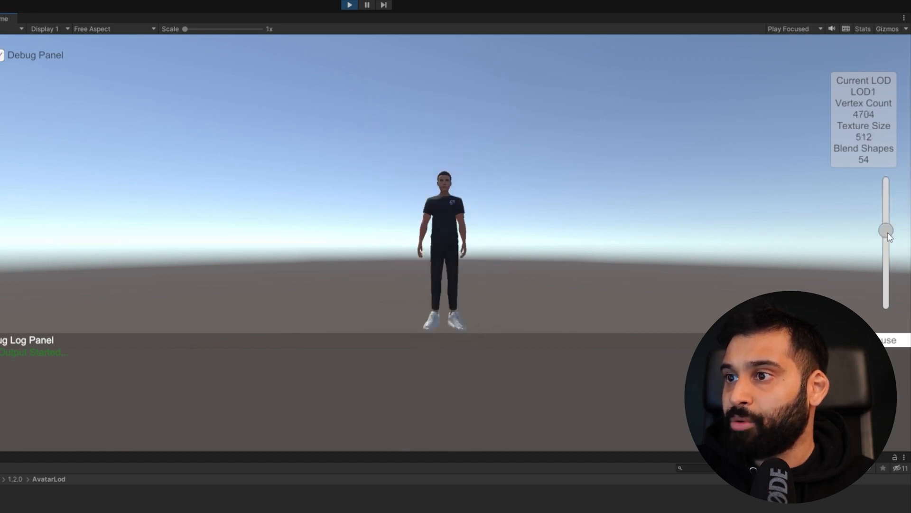
{"action": "left_click_drag", "start_coordinate": [886, 230], "coordinate": [885, 289]}
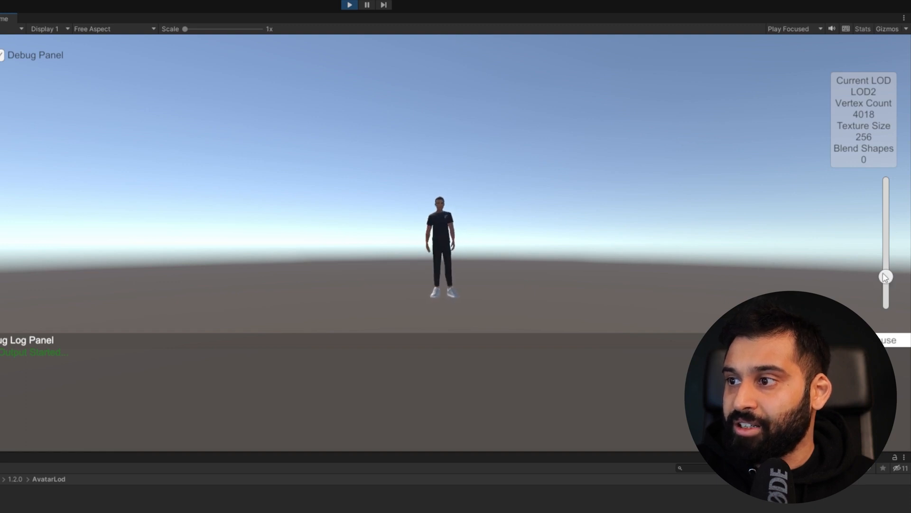
{"action": "left_click_drag", "start_coordinate": [885, 276], "coordinate": [885, 250]}
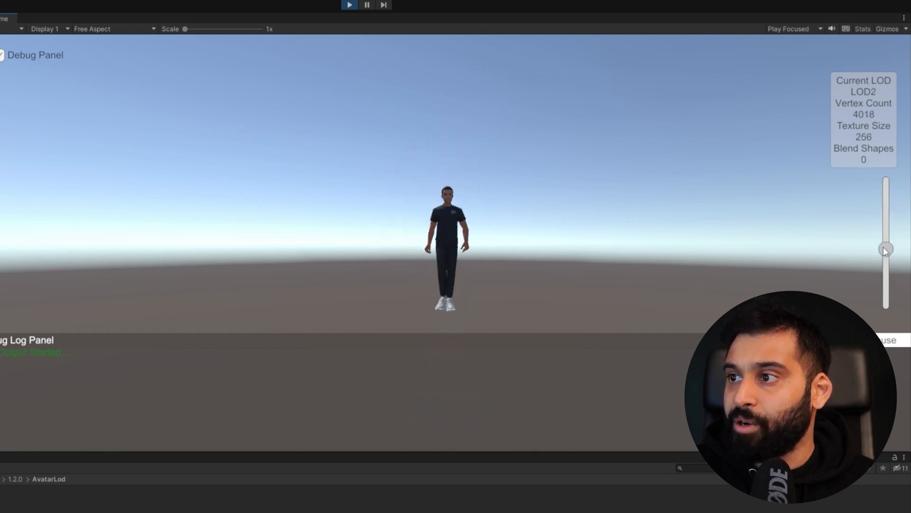
{"action": "left_click_drag", "start_coordinate": [883, 247], "coordinate": [883, 212]}
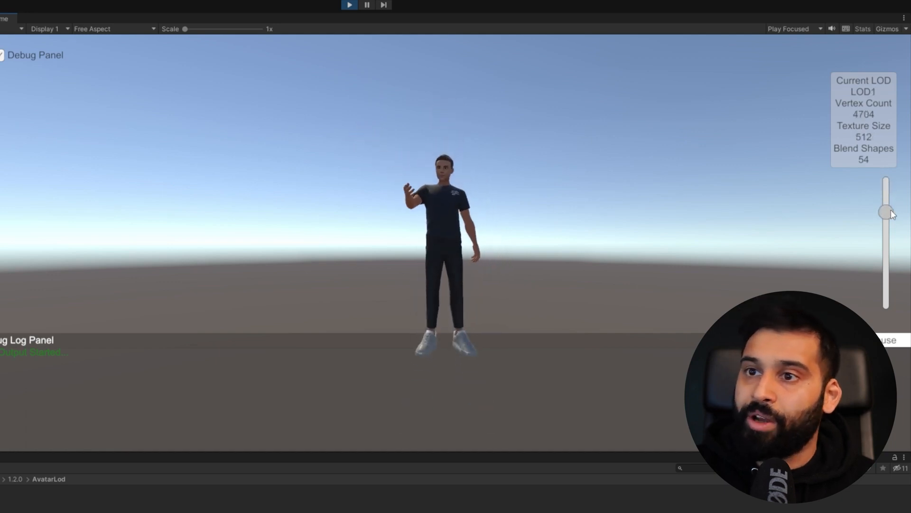
{"action": "left_click_drag", "start_coordinate": [885, 211], "coordinate": [884, 183]}
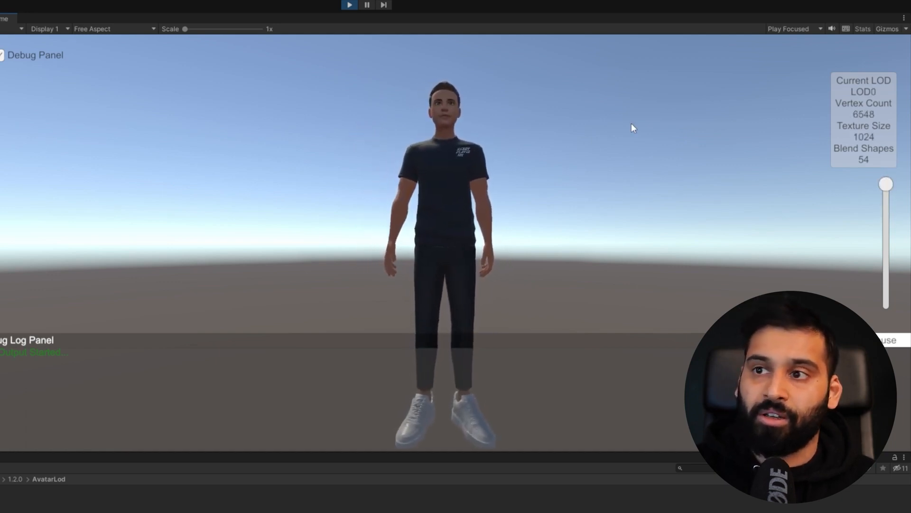